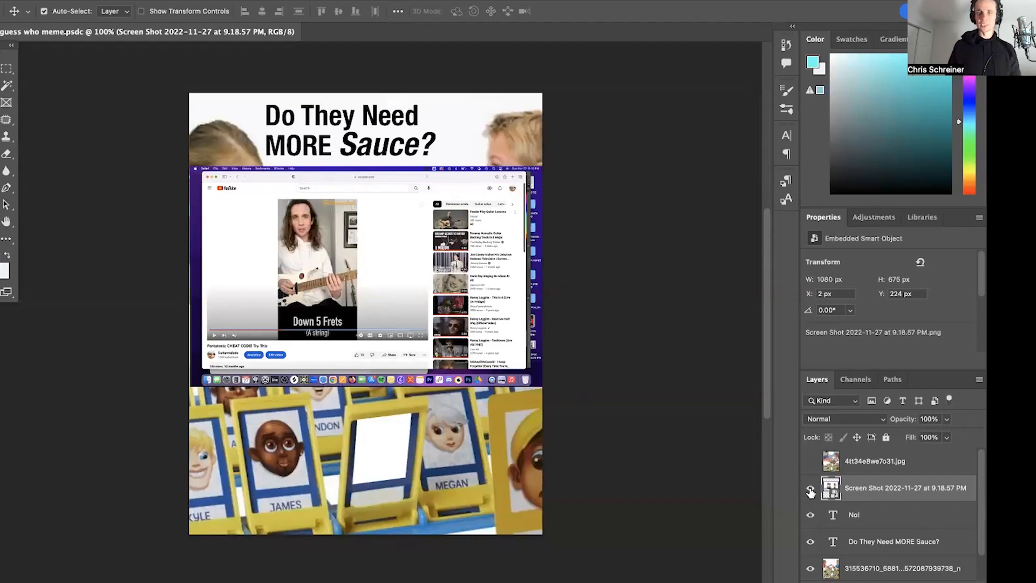
Step: Preview the meme without the screenshot, then marquee-select the guitarist's video frame
click(810, 492)
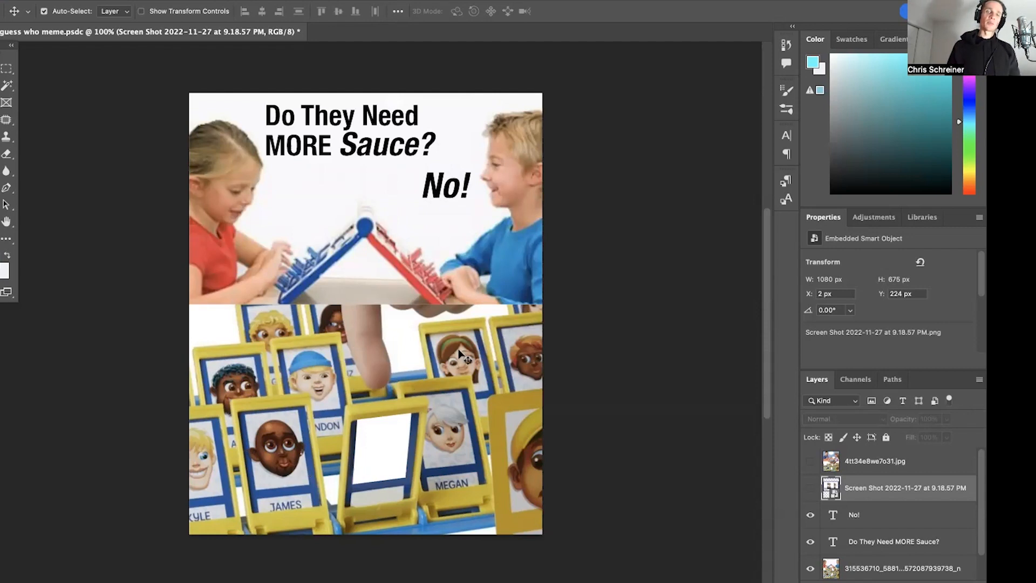
mouse_move(281, 457)
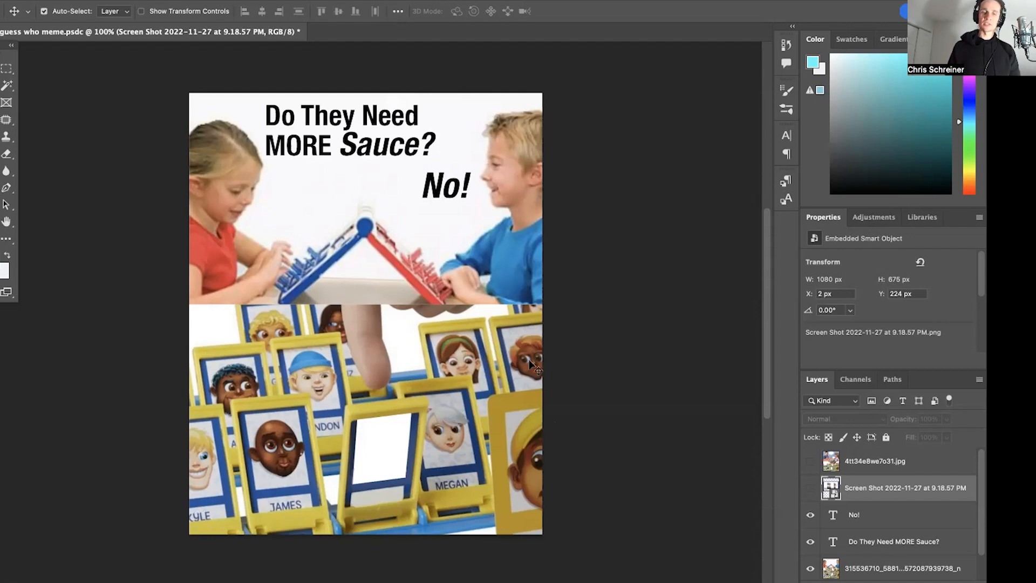
mouse_move(400, 508)
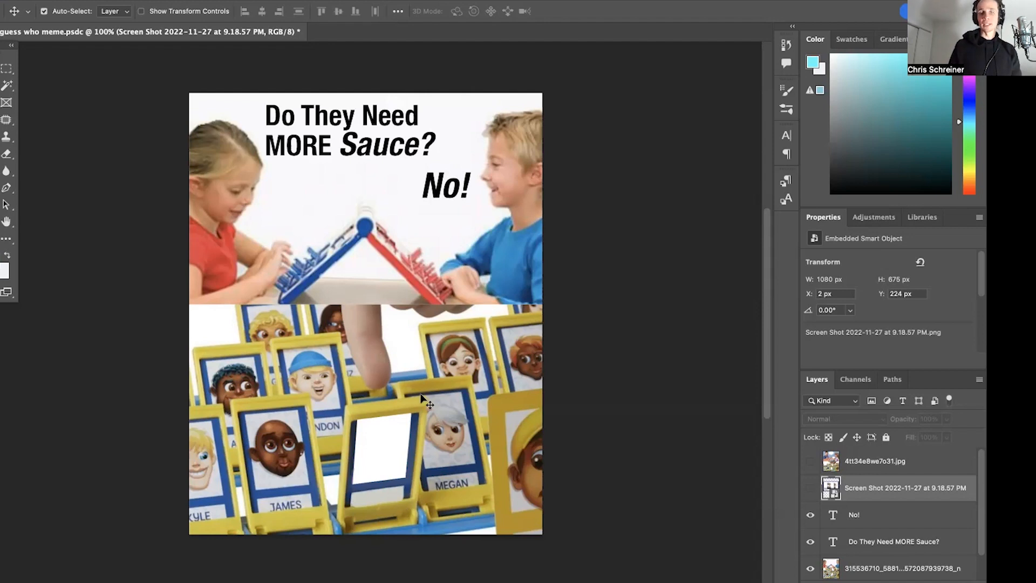
mouse_move(407, 410)
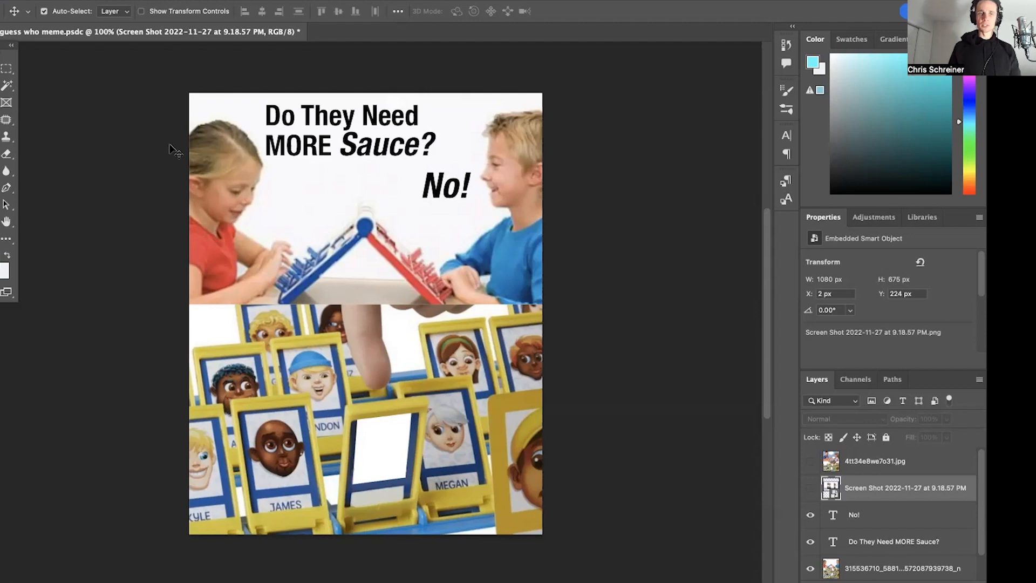
mouse_move(398, 185)
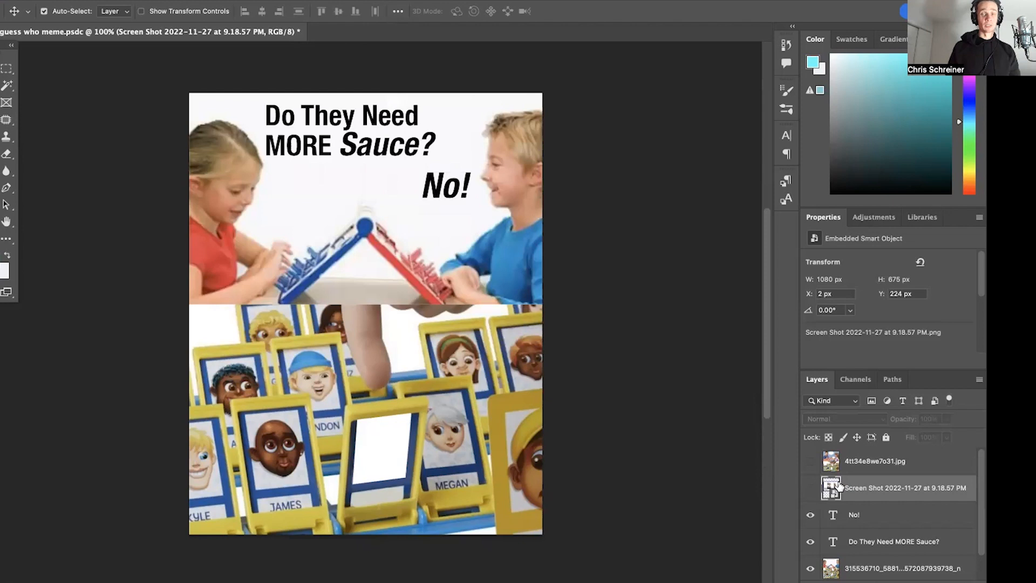
click(811, 488)
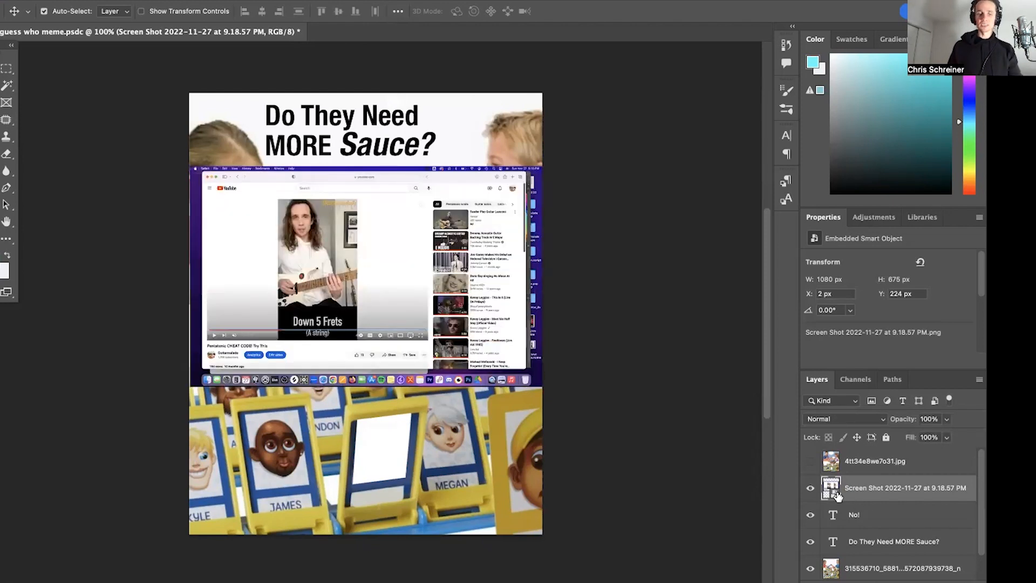
mouse_move(831, 487)
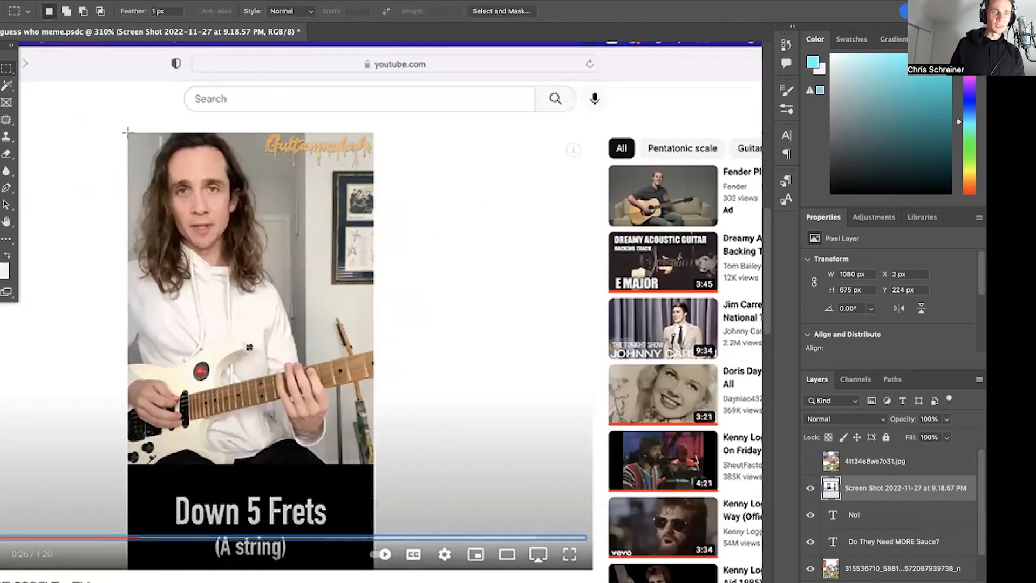
drag(128, 132, 355, 466)
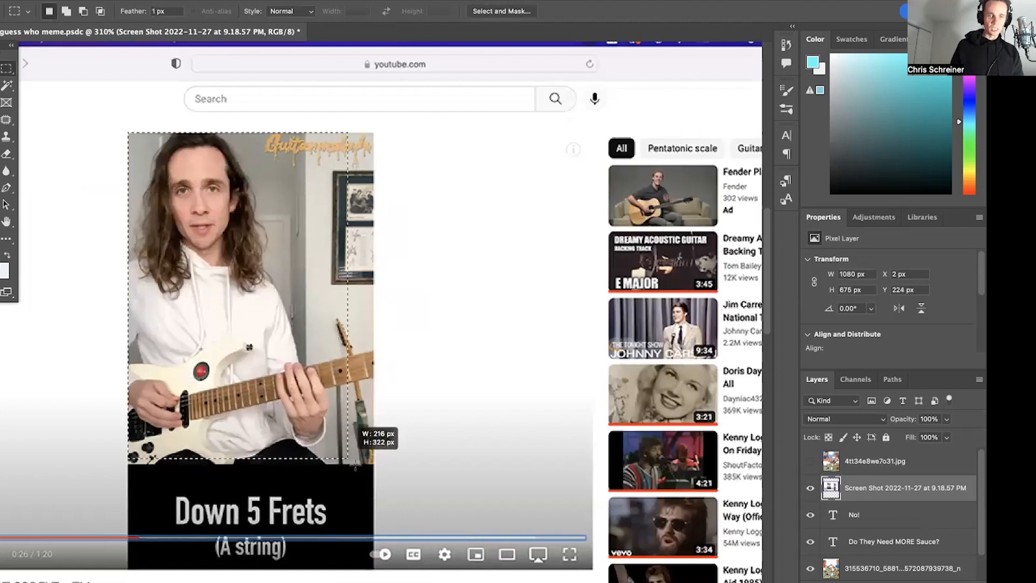
drag(355, 467, 377, 471)
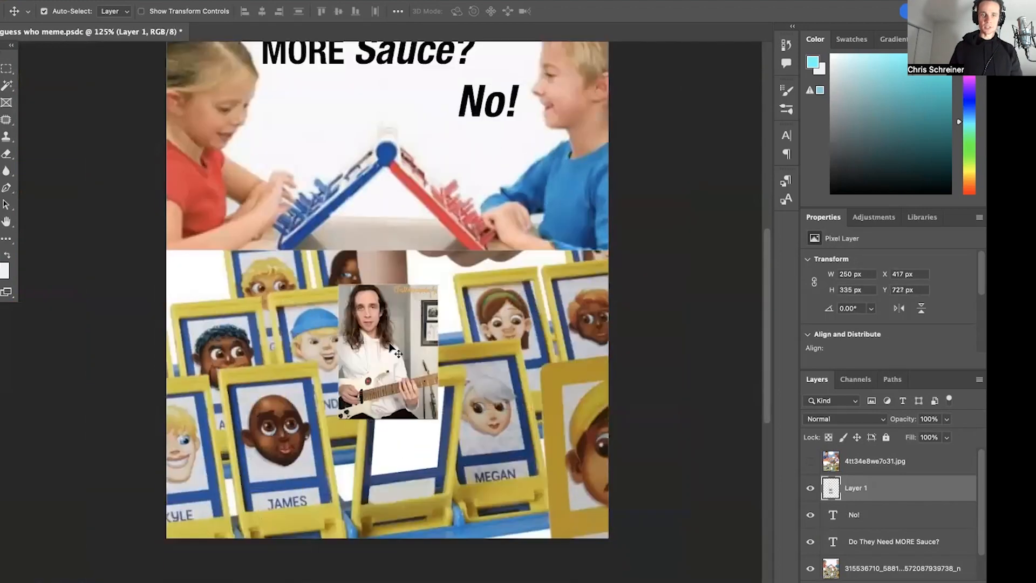
Step: Move the guitarist image onto the blank card and lower its opacity
drag(386, 347, 418, 413)
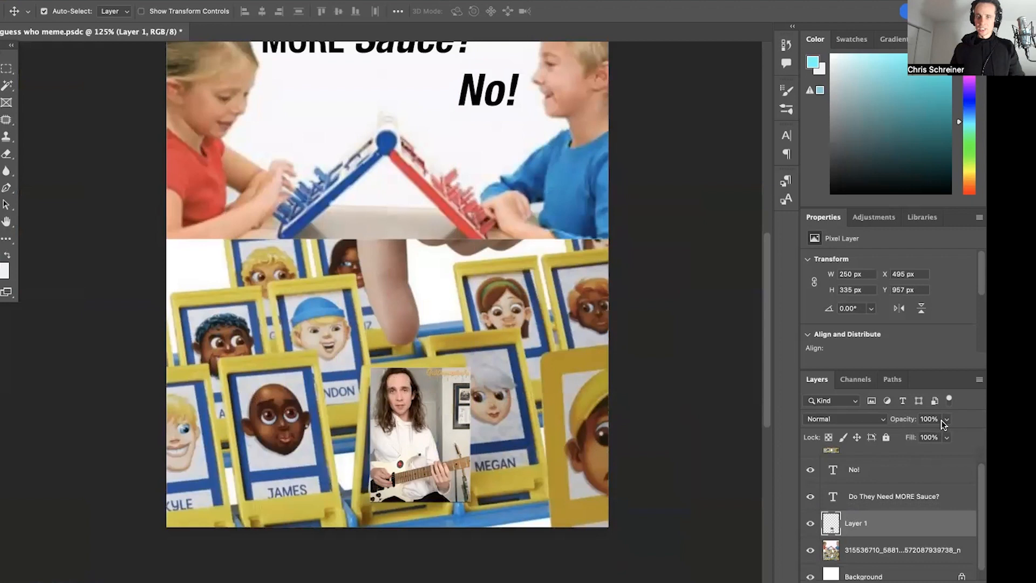
drag(945, 435, 924, 435)
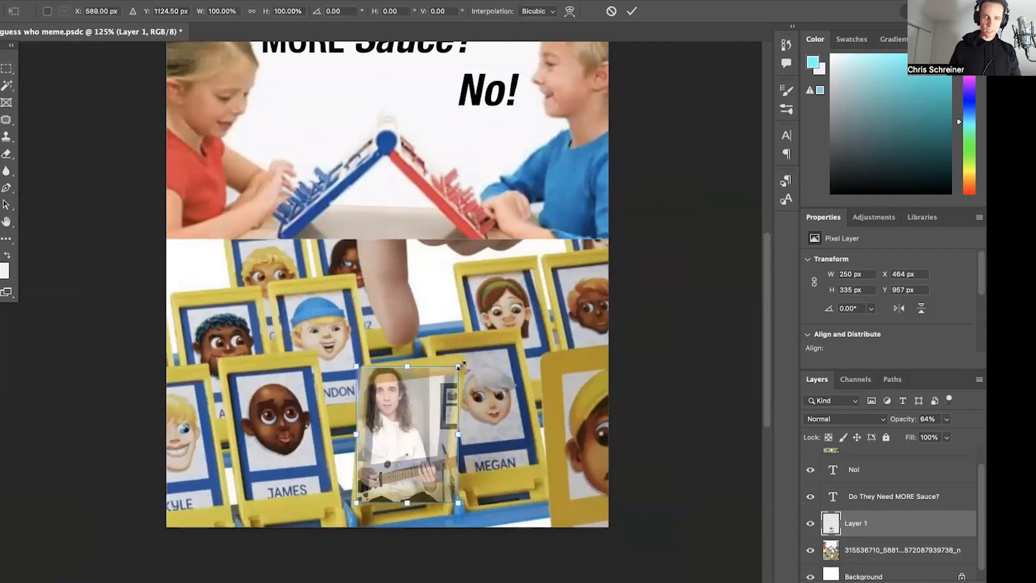
Step: Stretch, tilt and reshape the guitarist image to the card, restoring full opacity
drag(459, 366, 459, 358)
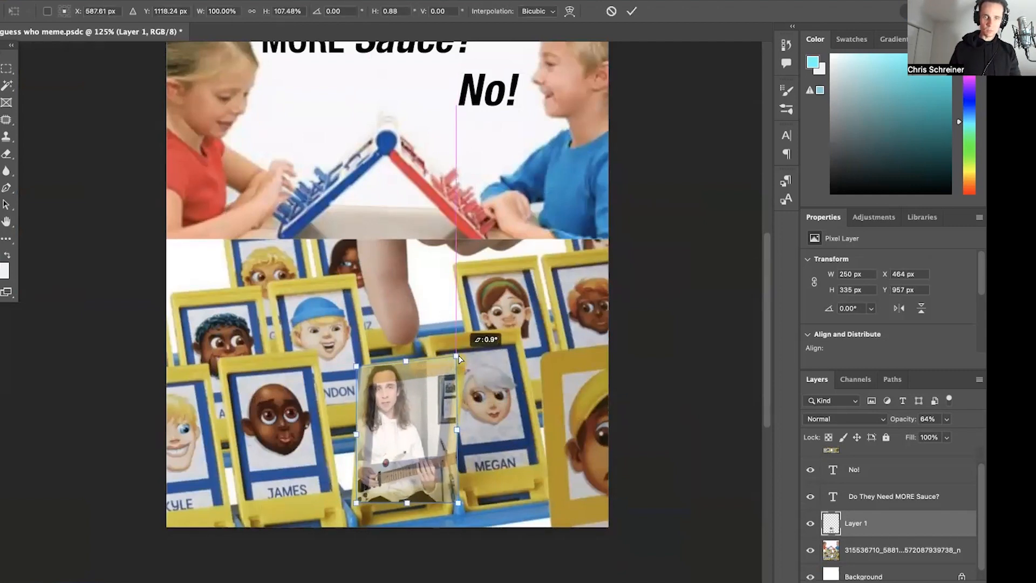
drag(459, 360, 450, 370)
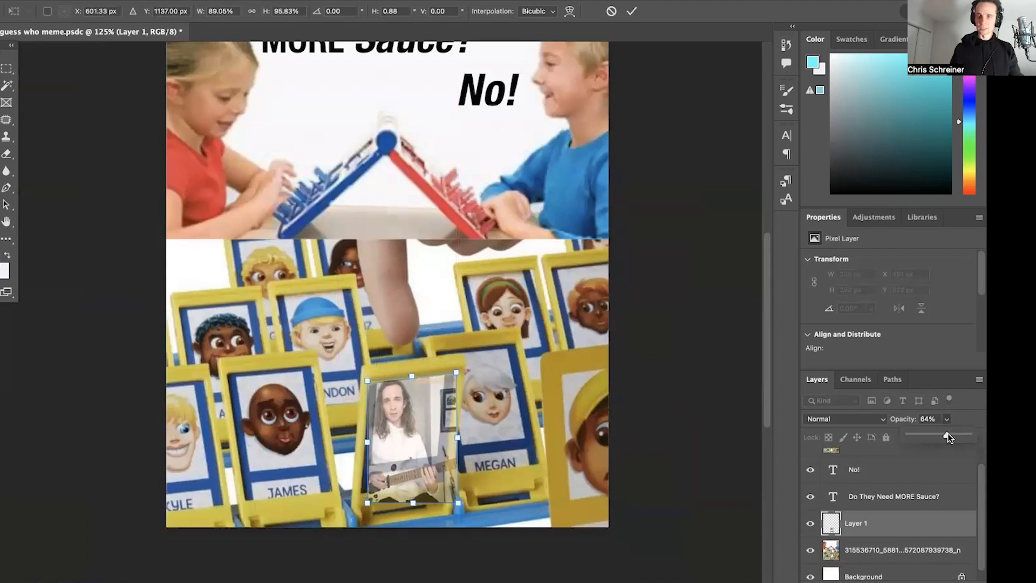
drag(943, 435, 969, 436)
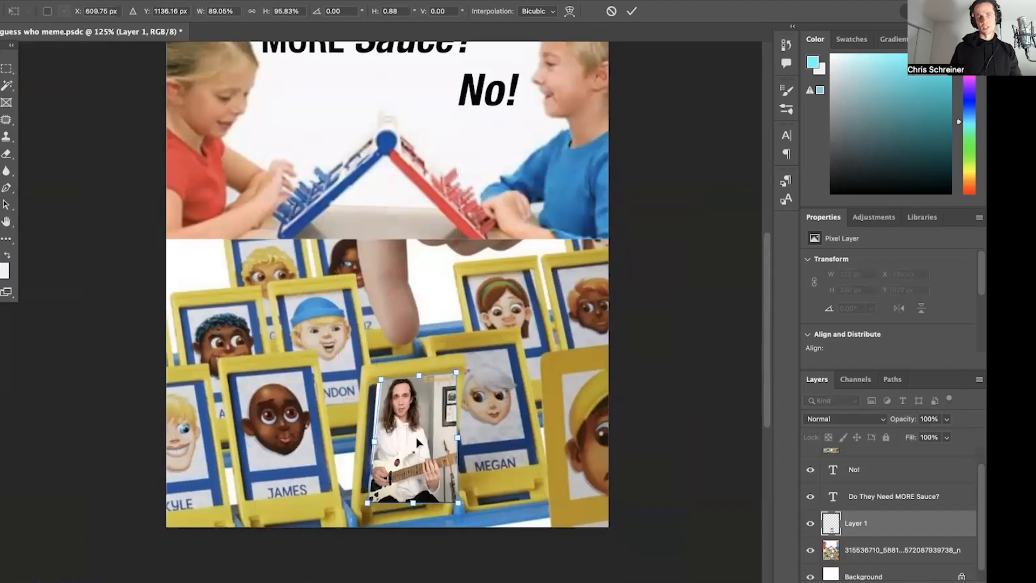
drag(413, 436, 409, 450)
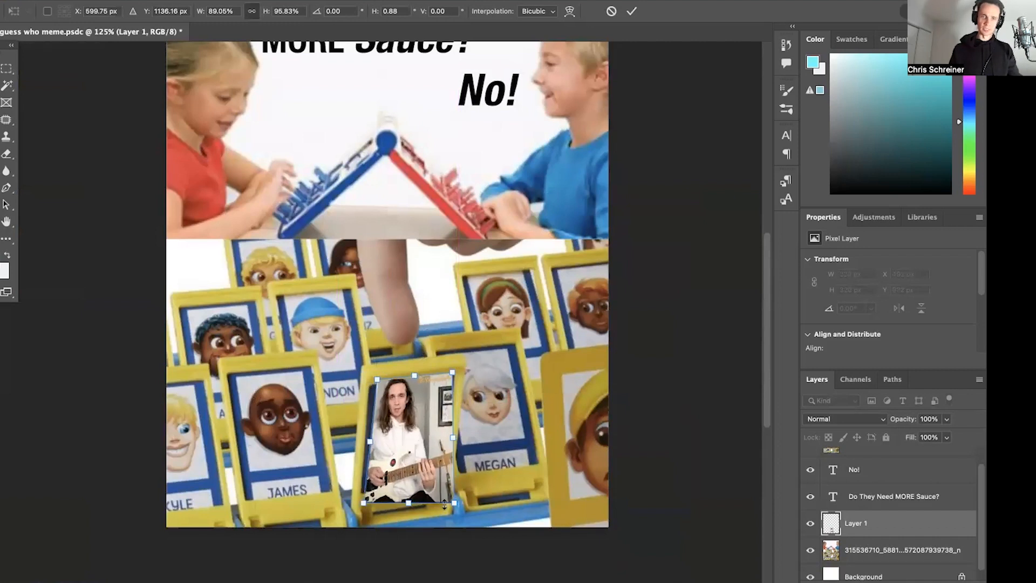
drag(450, 502, 462, 489)
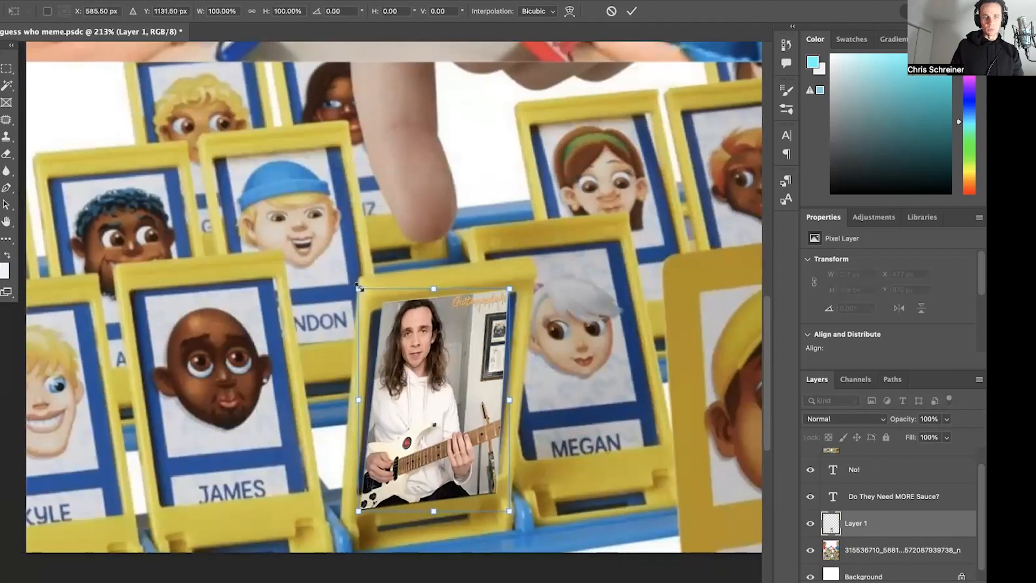
Step: Align the image corner with the card frame and scale it up to about 102%
drag(357, 289, 351, 281)
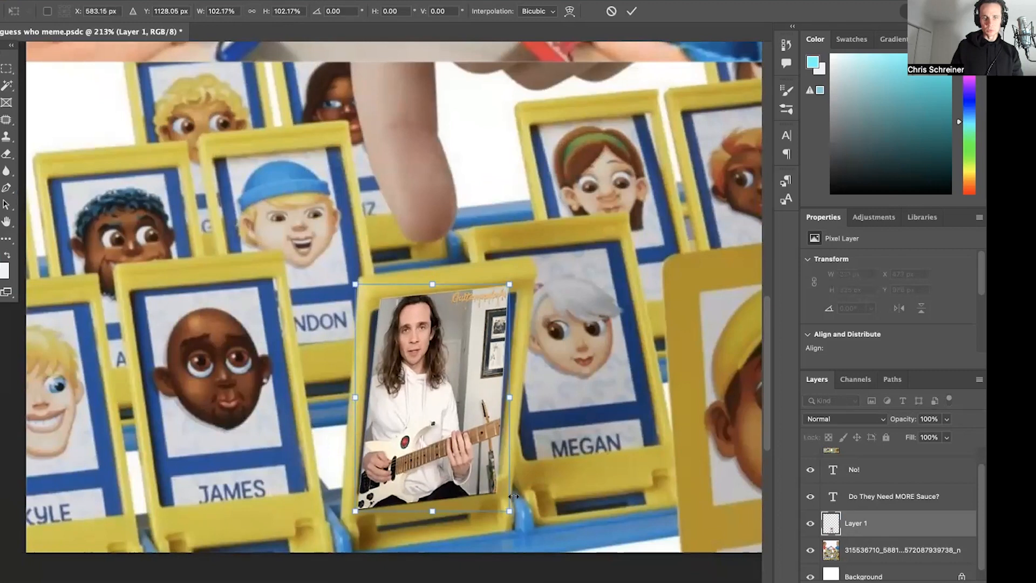
drag(510, 511, 536, 541)
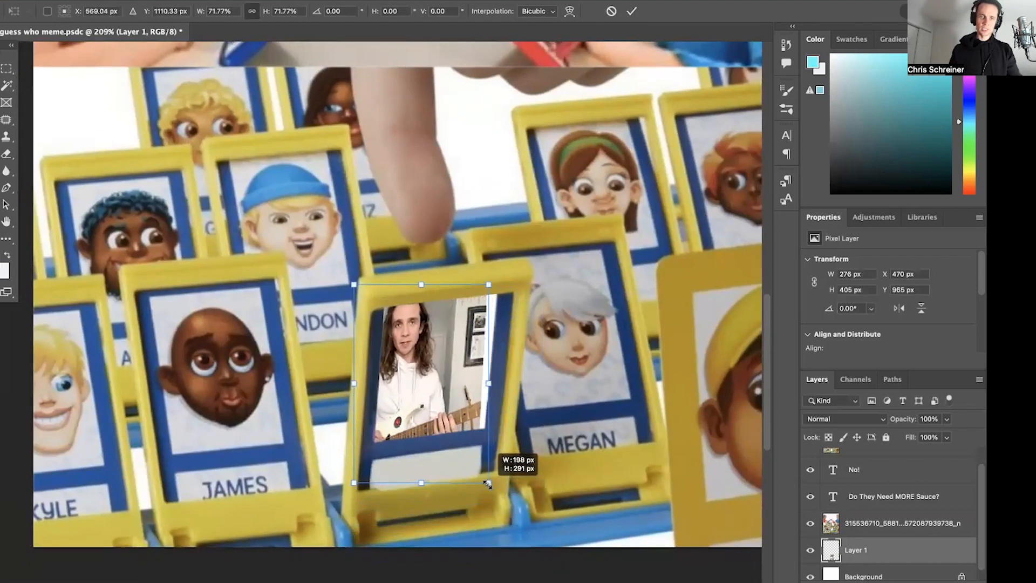
Step: Resize the guitarist photo behind the board so his face fills the card window
drag(488, 482, 499, 496)
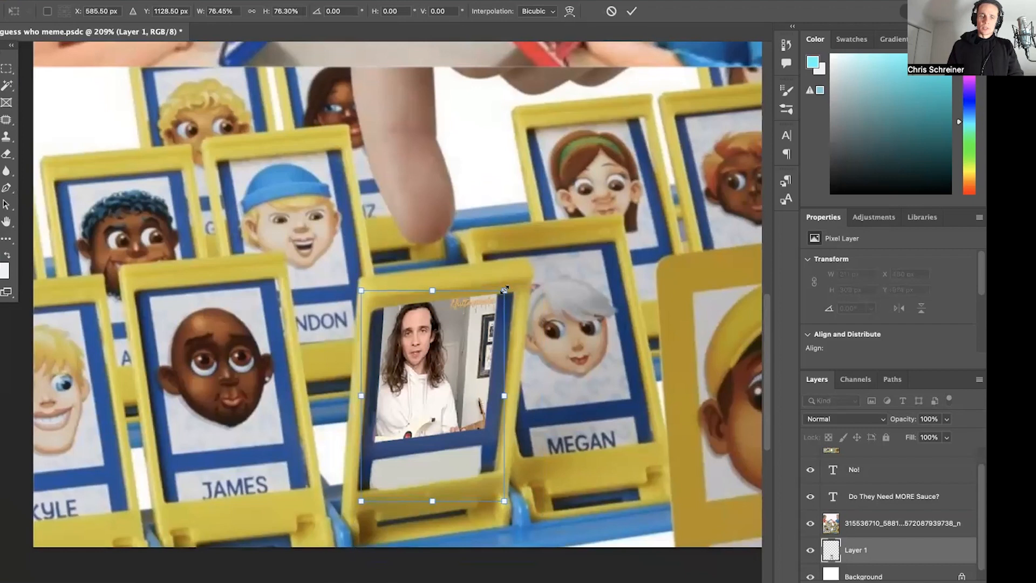
drag(503, 290, 520, 266)
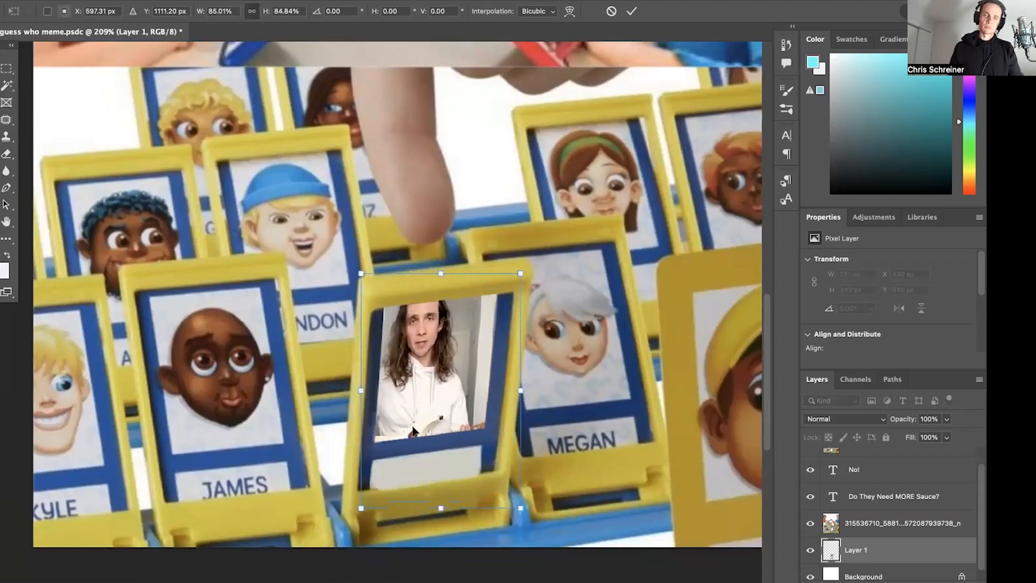
drag(441, 390, 441, 397)
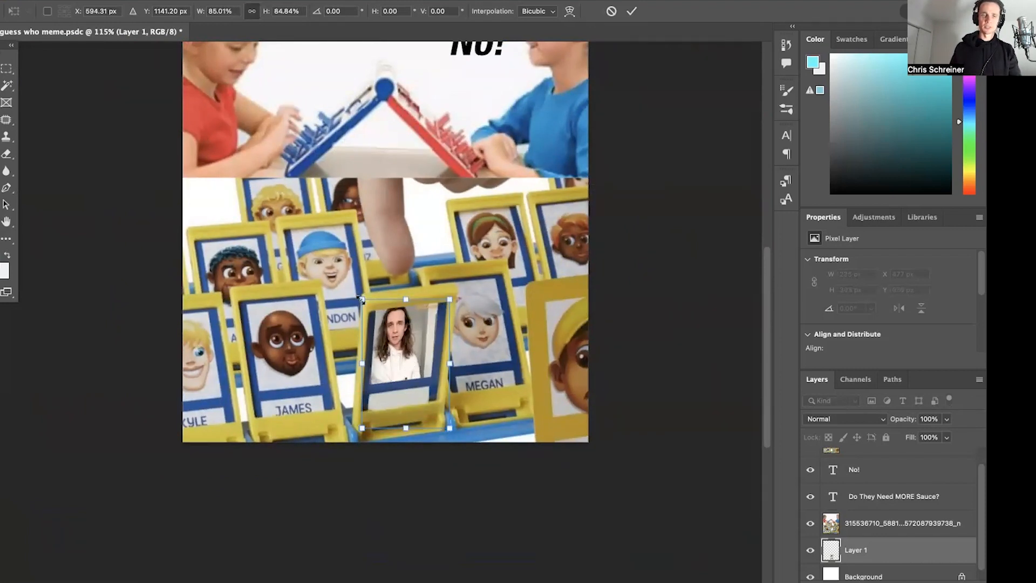
drag(361, 300, 324, 246)
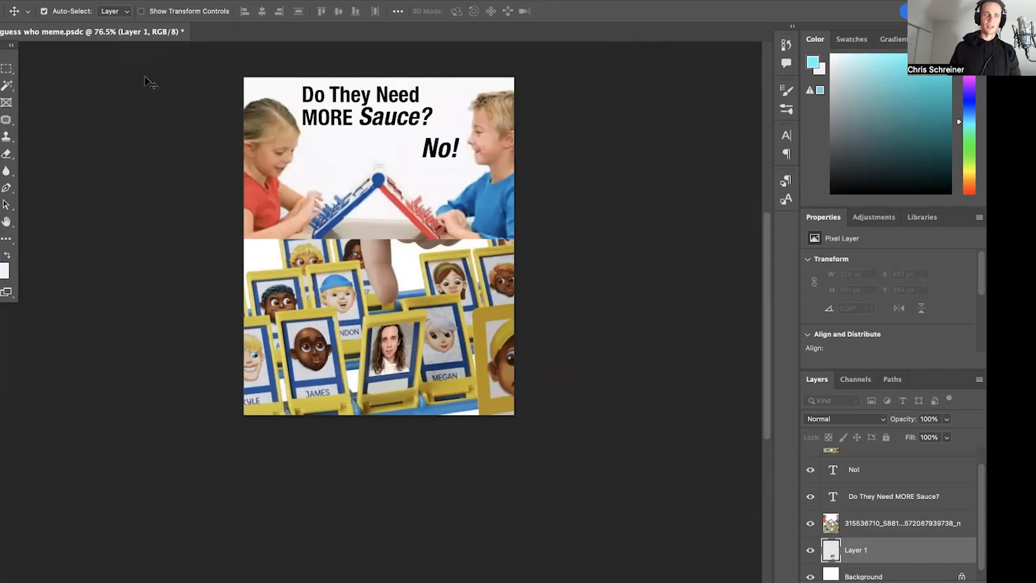
Step: Copy the Guitarmalade logo from the template document into the meme
click(17, 5)
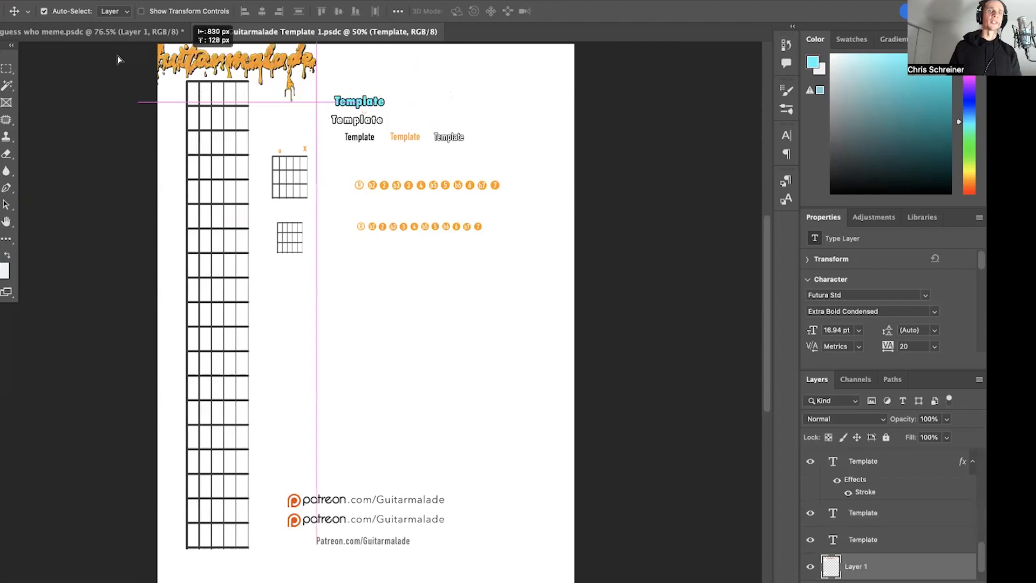
click(93, 31)
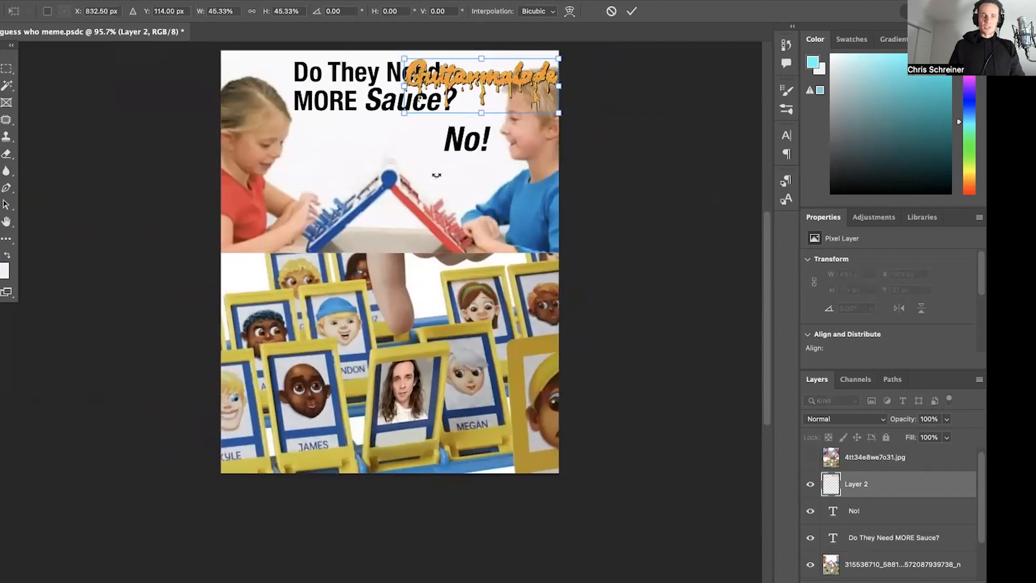
mouse_move(453, 443)
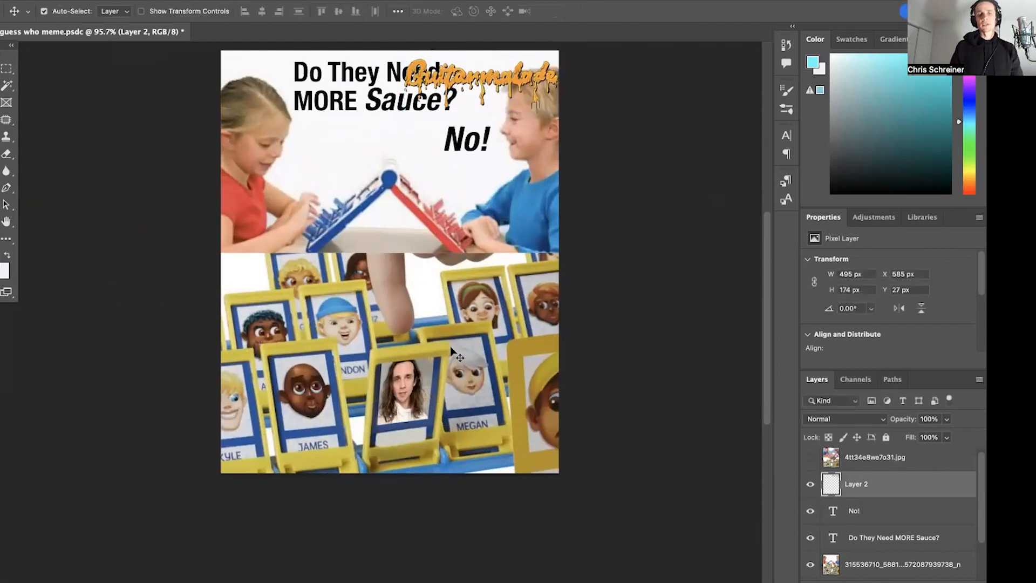
Step: Commit the logo's placement by the headline and resize the Guess Who board image
click(899, 564)
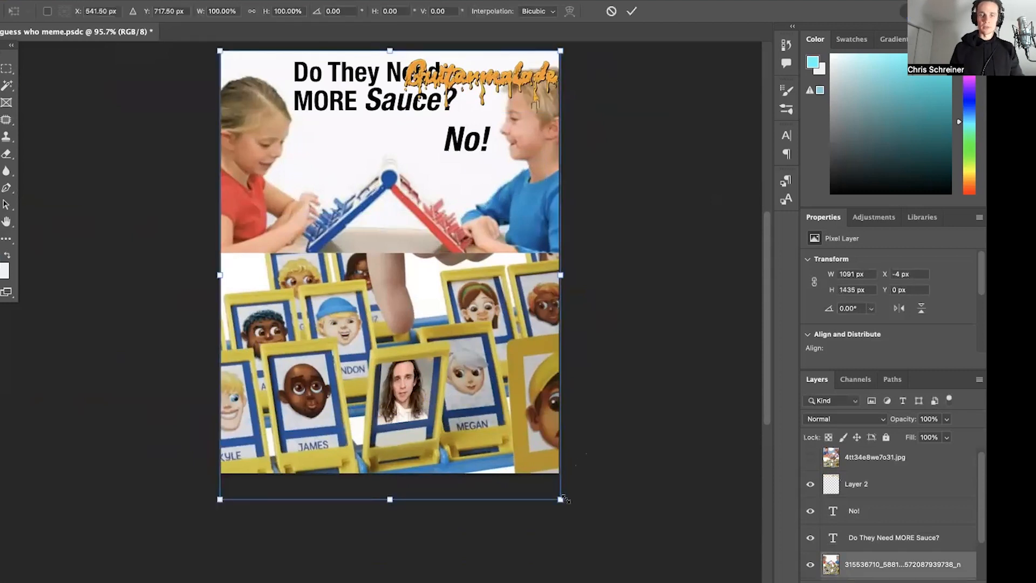
drag(565, 499, 583, 529)
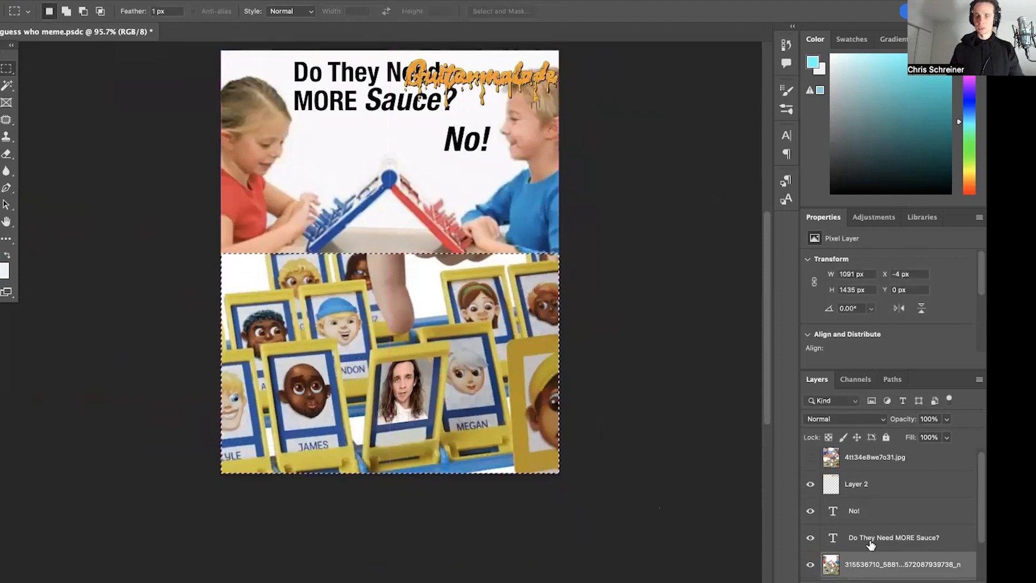
scroll(down, 3)
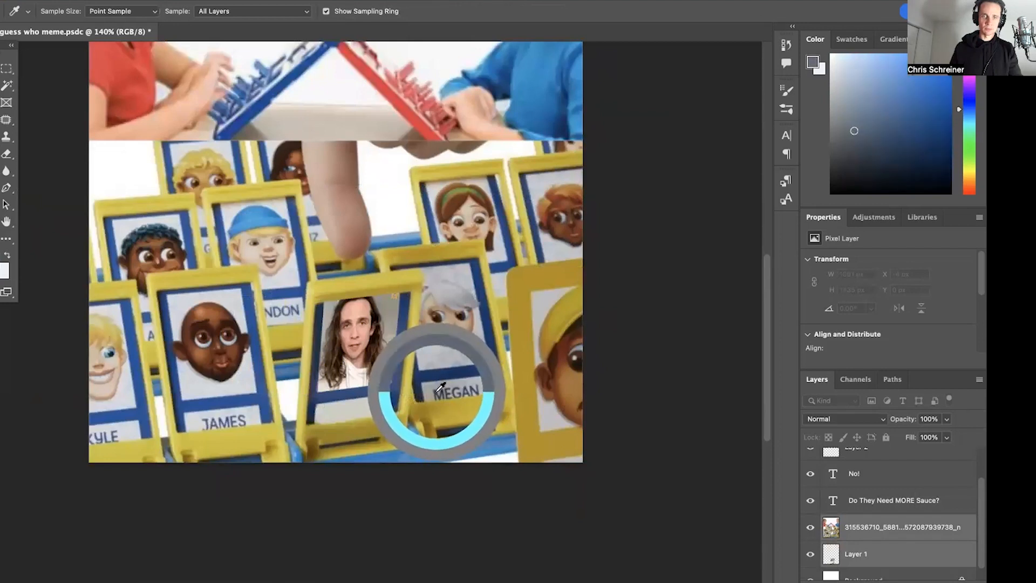
Step: Sample the pale card colour near MEGAN with the Eyedropper as foreground
click(440, 389)
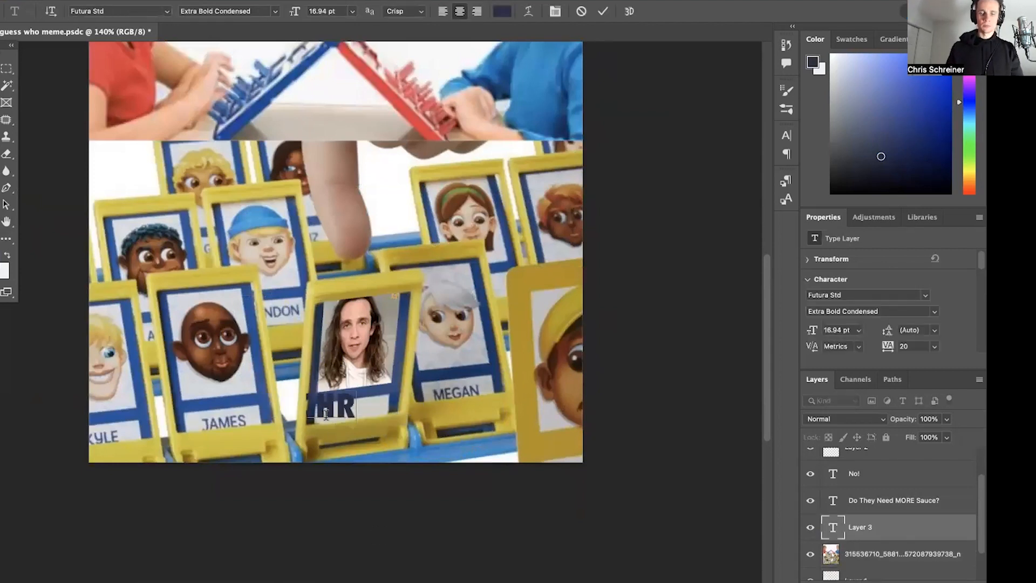
Step: Type CHRIS on the nameplate and set its font to Arial Regular
text(CHRIS)
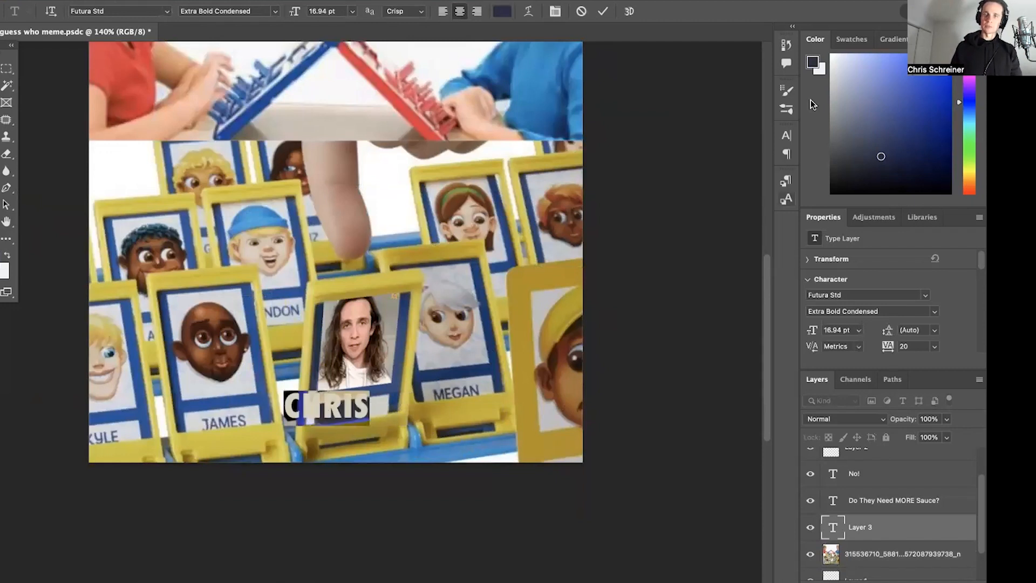
click(787, 136)
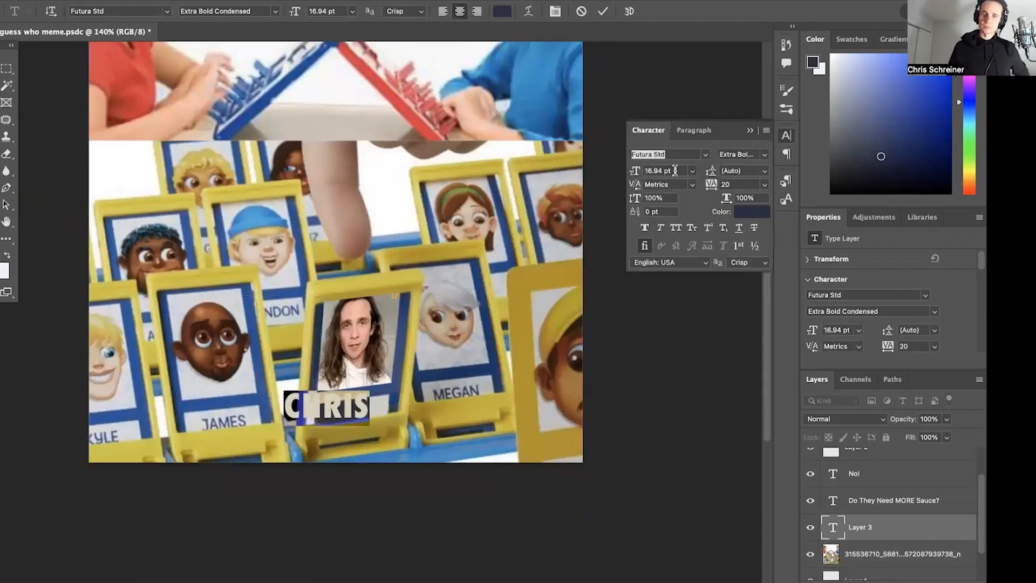
click(664, 170)
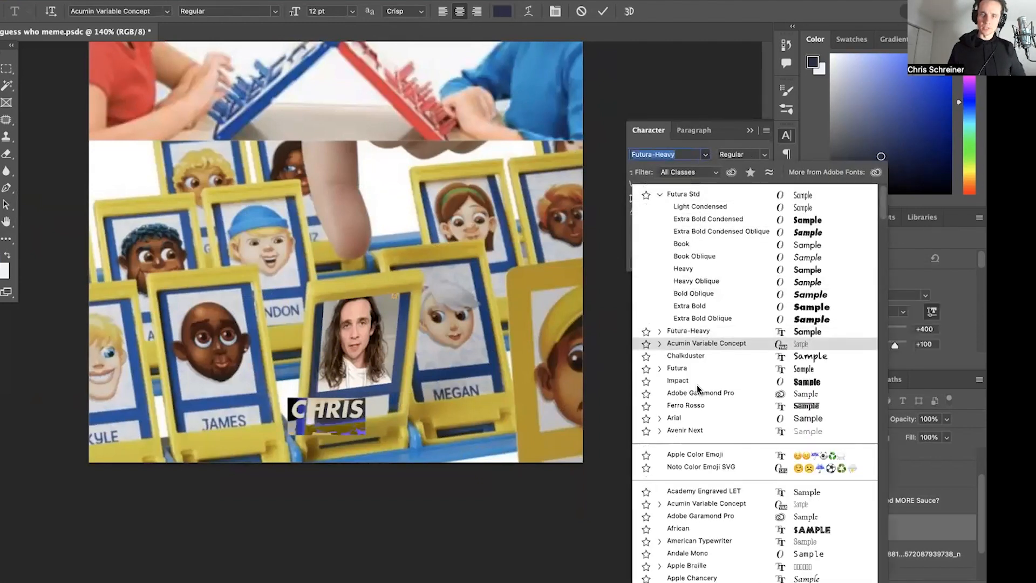
click(674, 417)
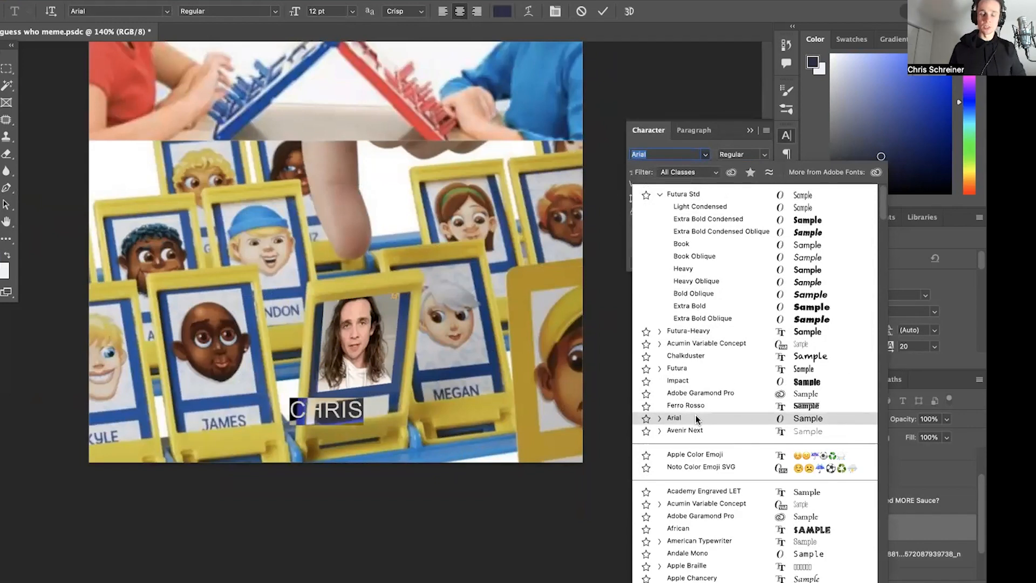
click(674, 417)
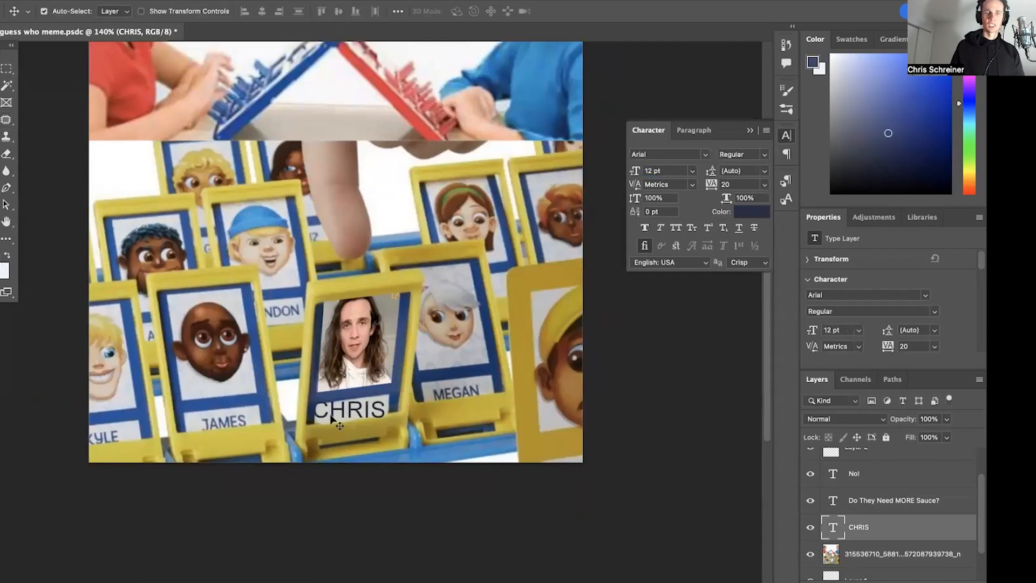
Step: Colour the CHRIS text dark blue #3a466f
click(751, 212)
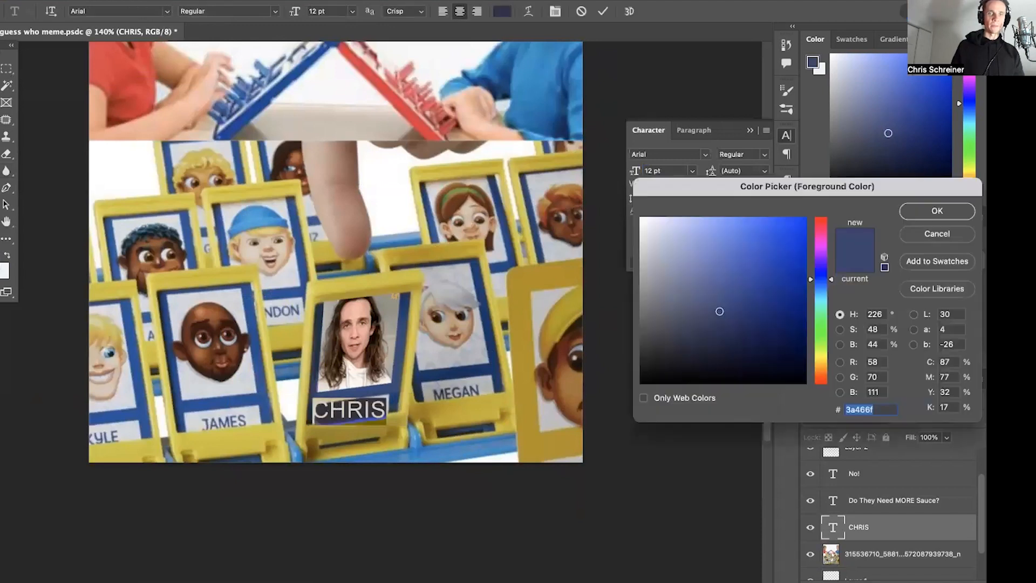
click(936, 211)
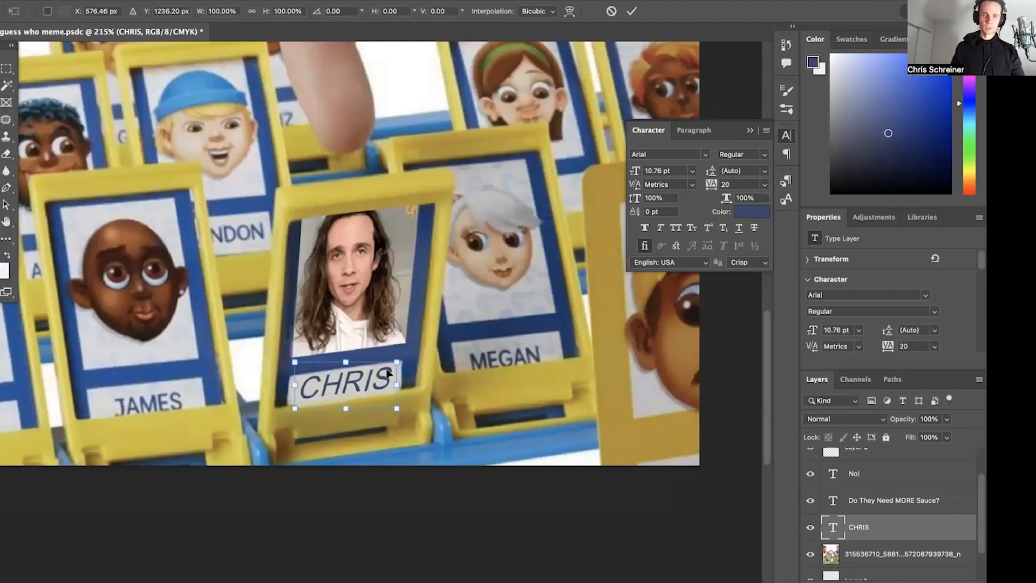
mouse_move(407, 347)
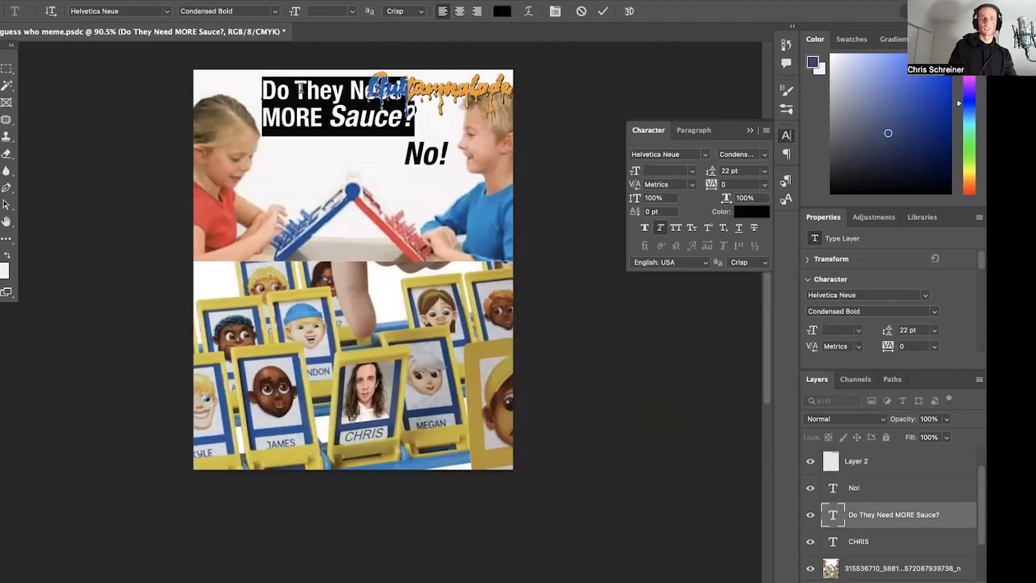
Step: Commit the three-line heading, move No! below the logo, and select the dripping logo layer
click(667, 171)
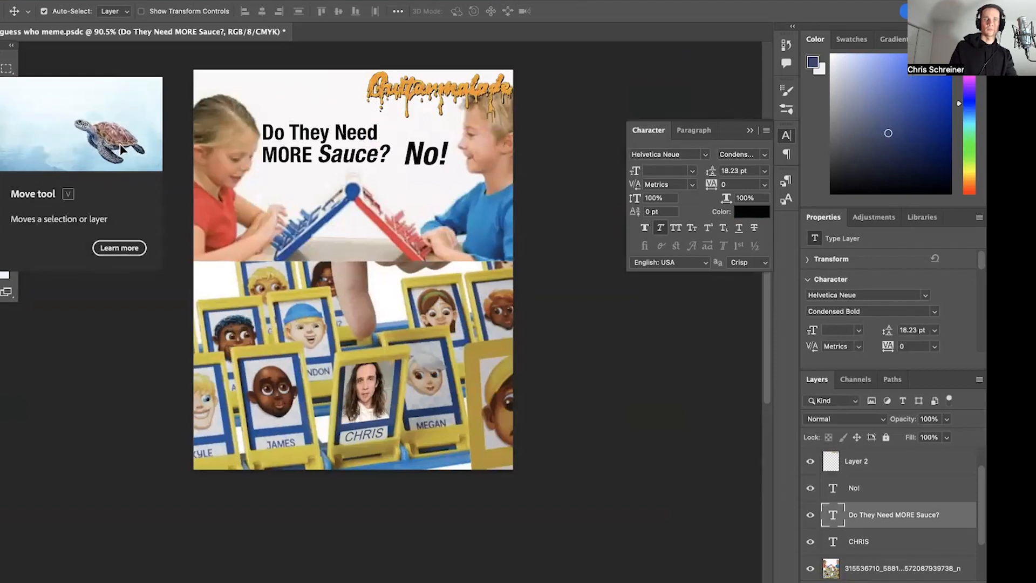
mouse_move(182, 49)
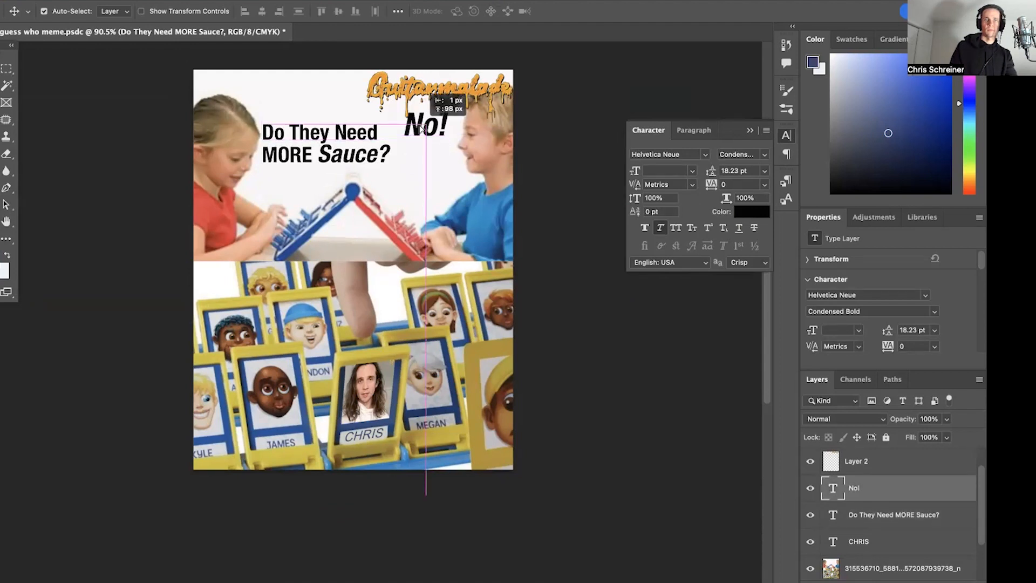
drag(427, 126, 426, 155)
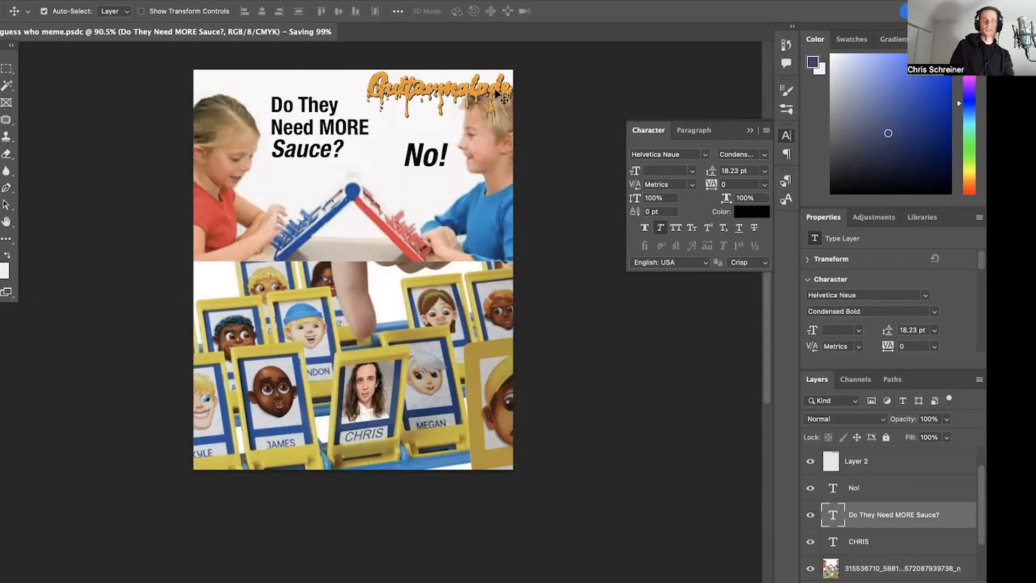
click(856, 461)
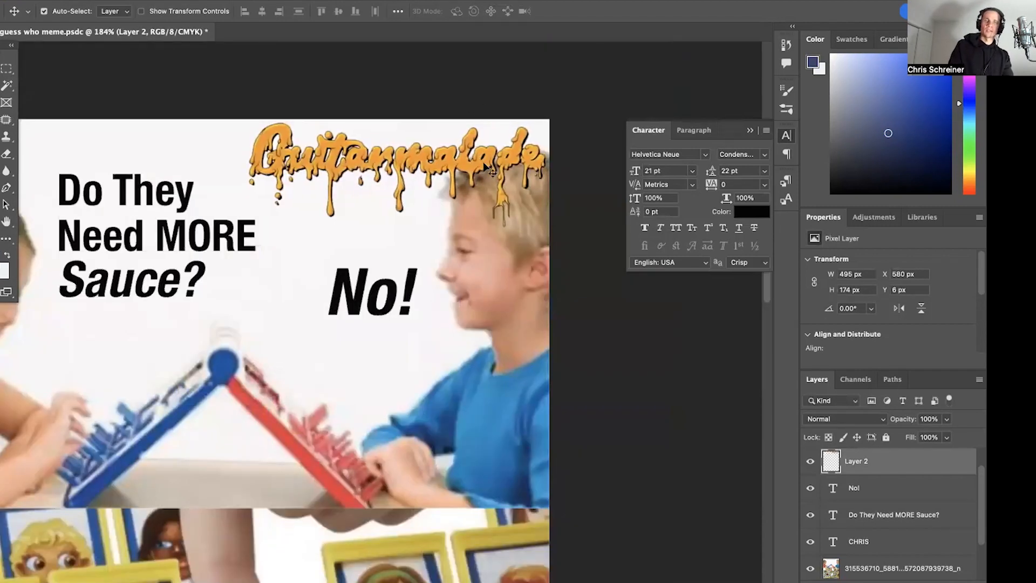
Step: Lower the logo layer's opacity so the boy's hair shows through it
drag(951, 435, 915, 435)
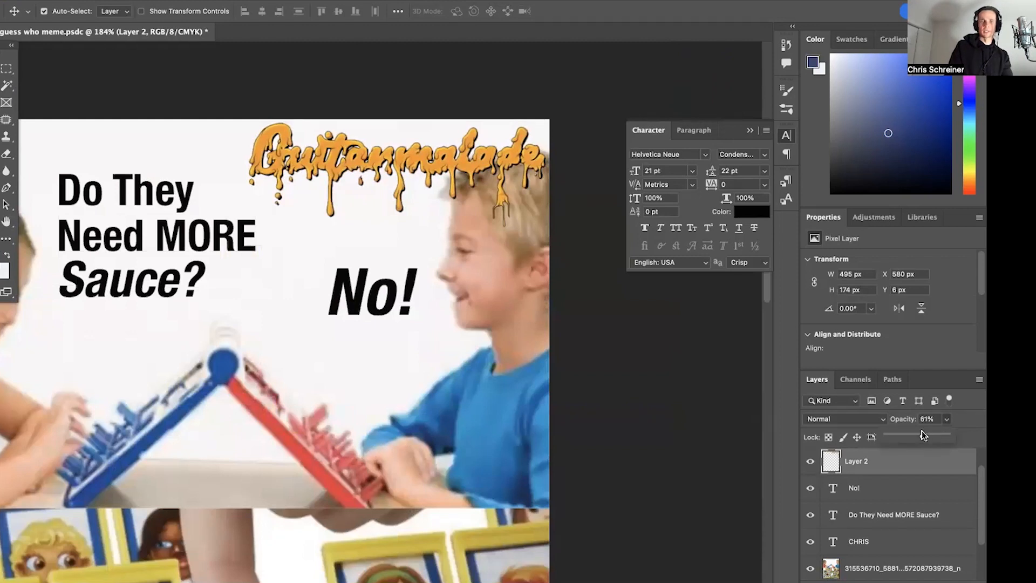
drag(928, 435, 904, 435)
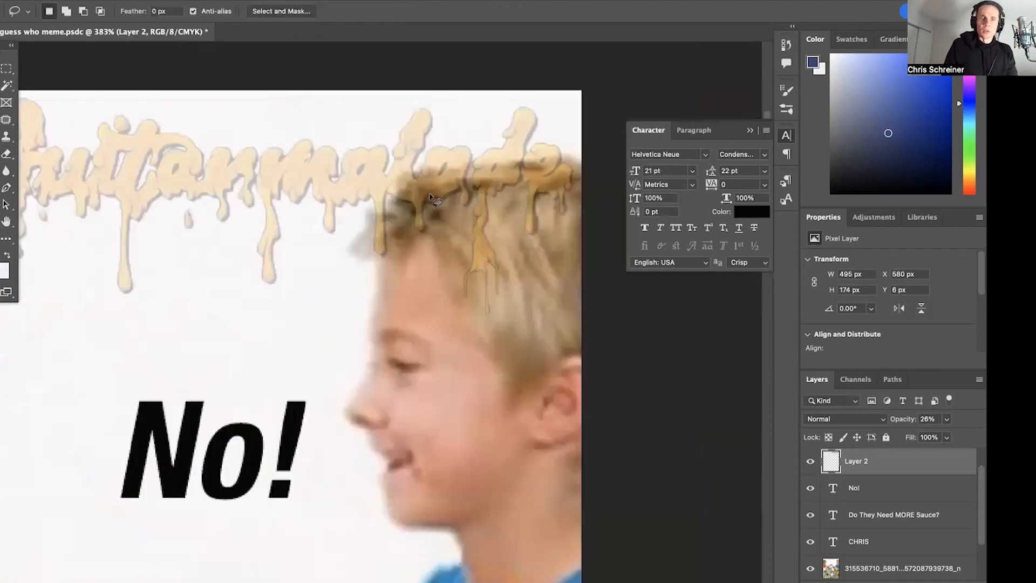
key(ctrl++)
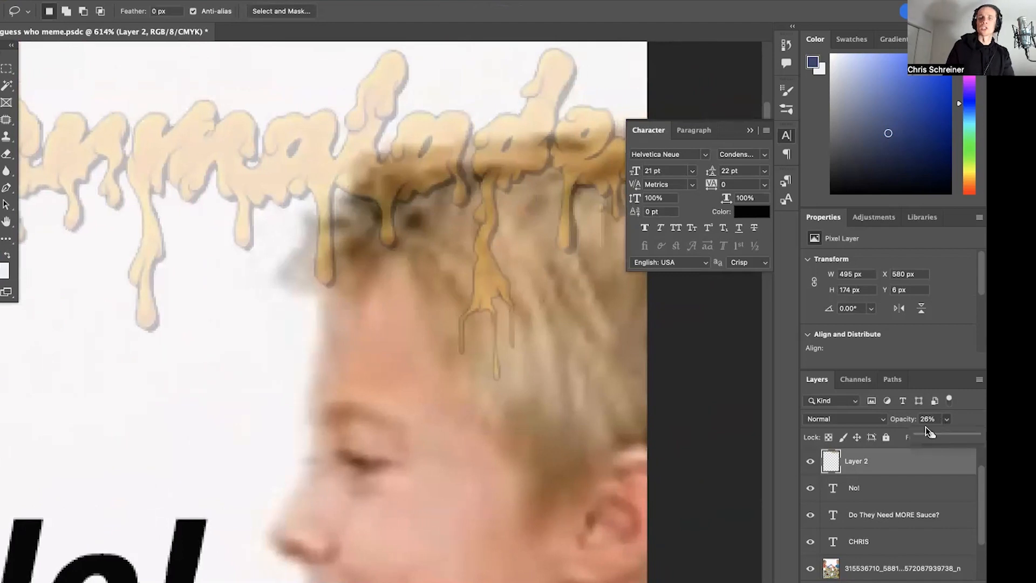
drag(952, 436, 924, 436)
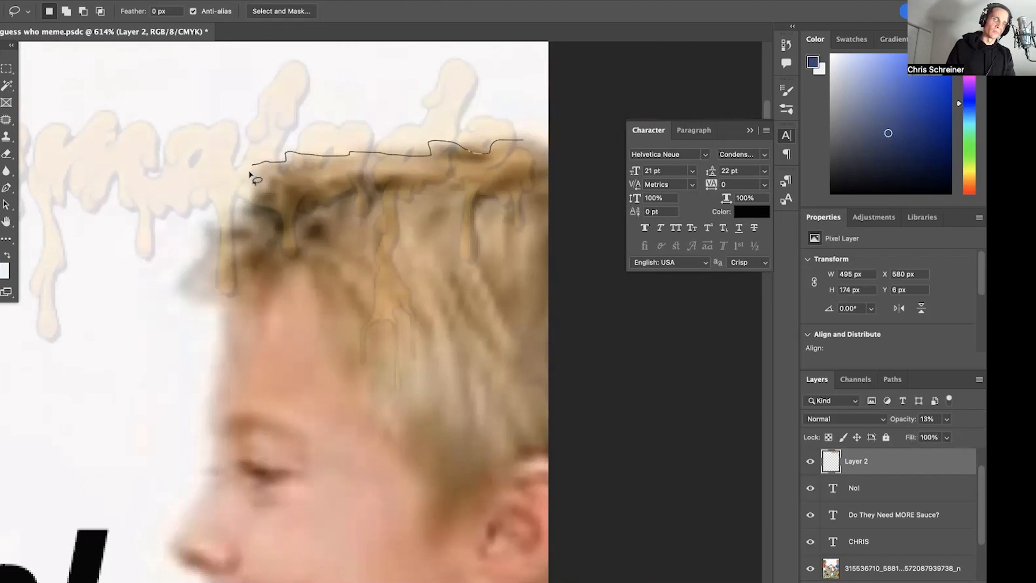
Step: Trace a lasso along the hair where it overlaps the logo drips
drag(251, 175, 228, 218)
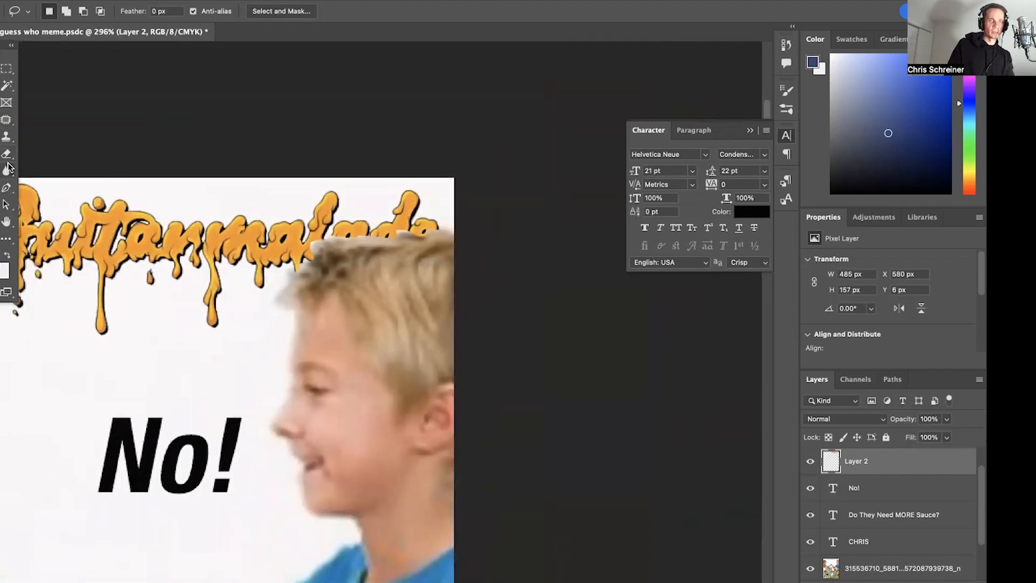
click(7, 137)
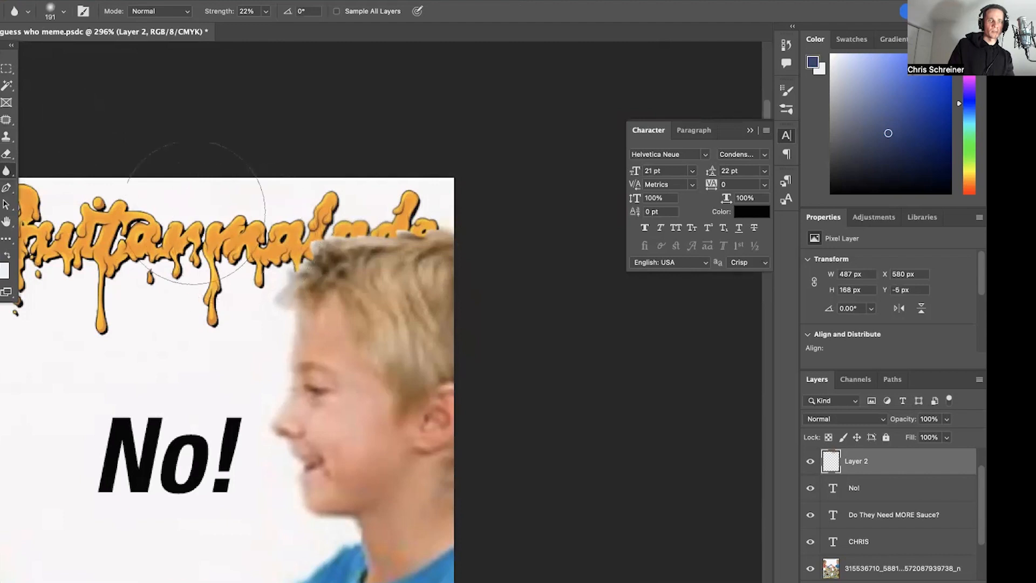
mouse_move(314, 248)
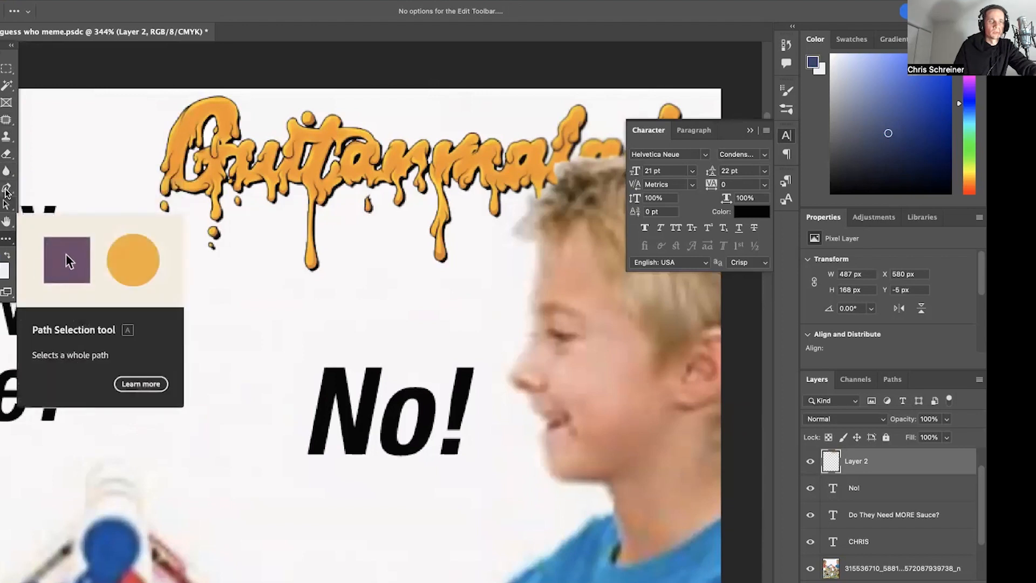
mouse_move(7, 187)
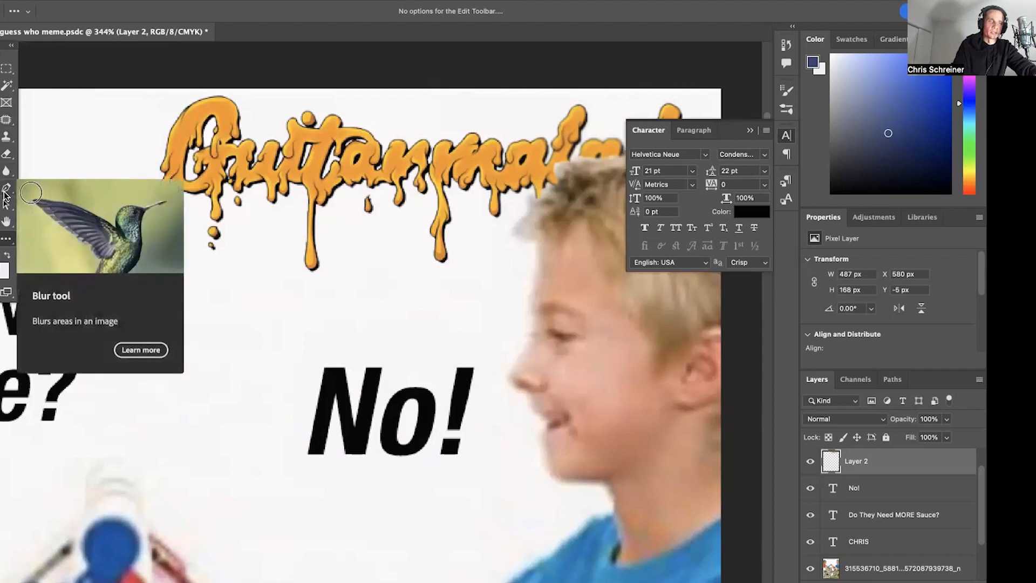
mouse_move(7, 188)
text(smudge)
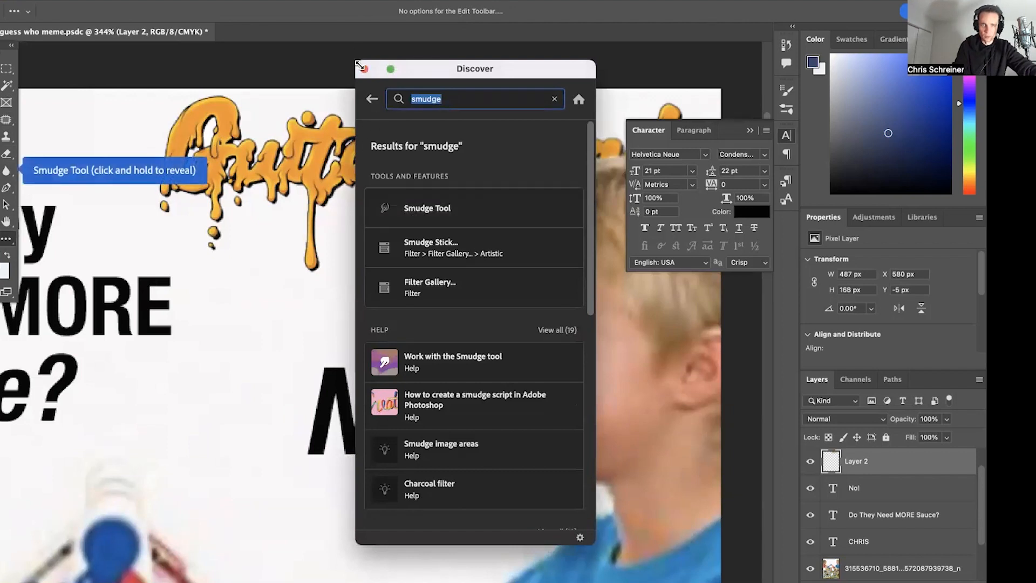
Step: Choose the Smudge Tool from the Discover results and close the panel
click(427, 208)
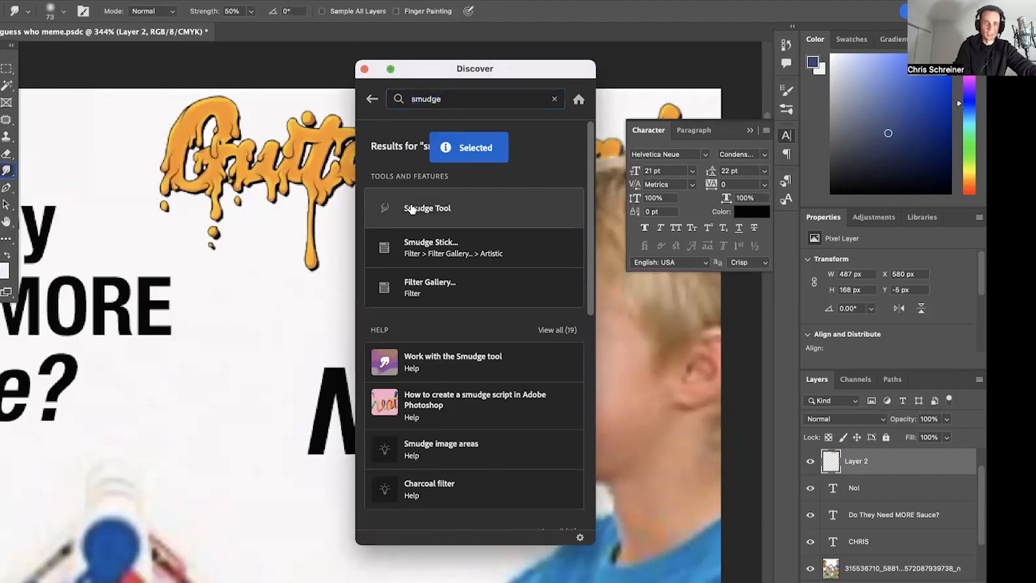
click(363, 68)
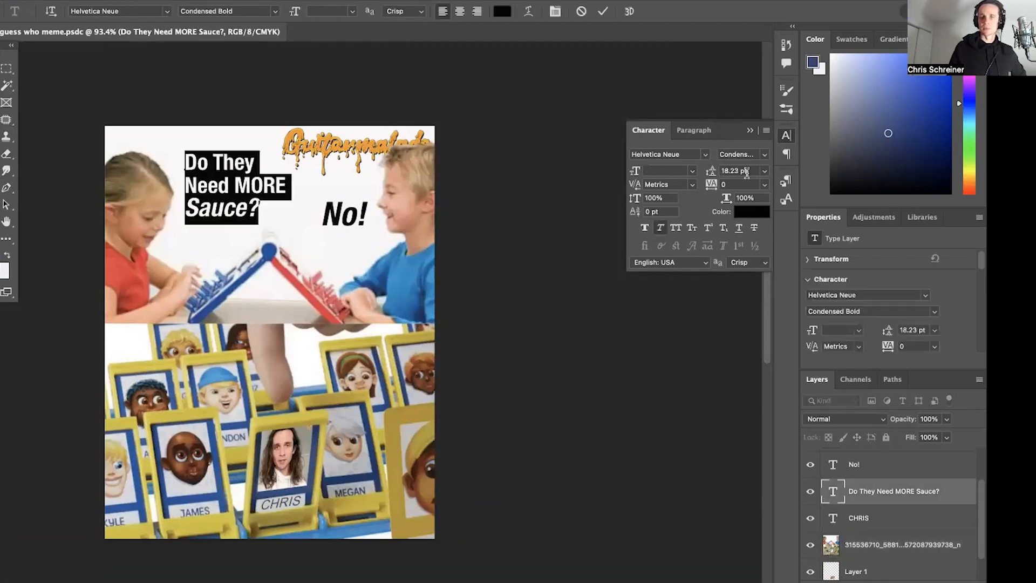
Step: Enter a new Leading value for the heading in the Character panel
click(740, 170)
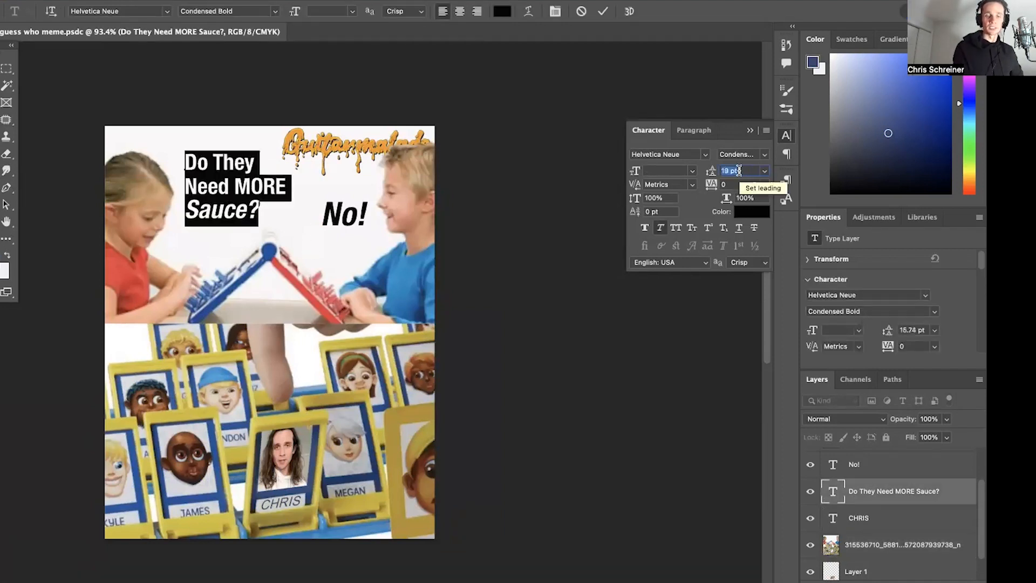
text(19)
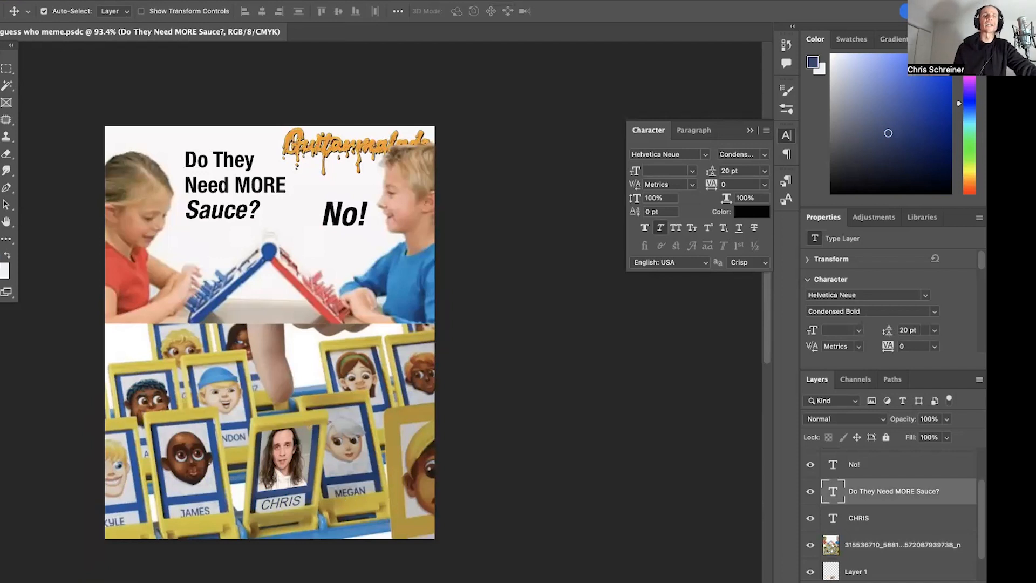
mouse_move(388, 350)
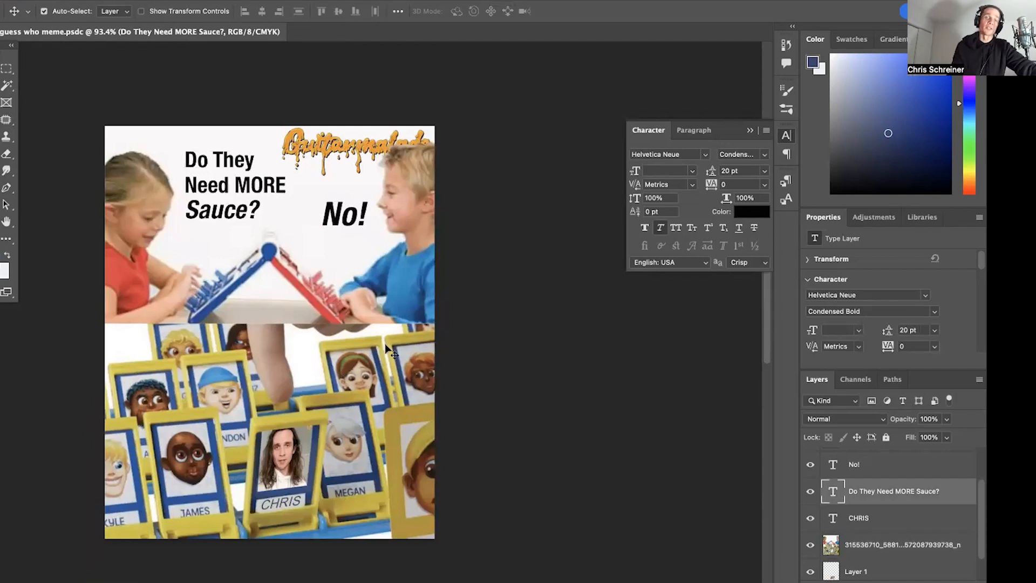
mouse_move(428, 406)
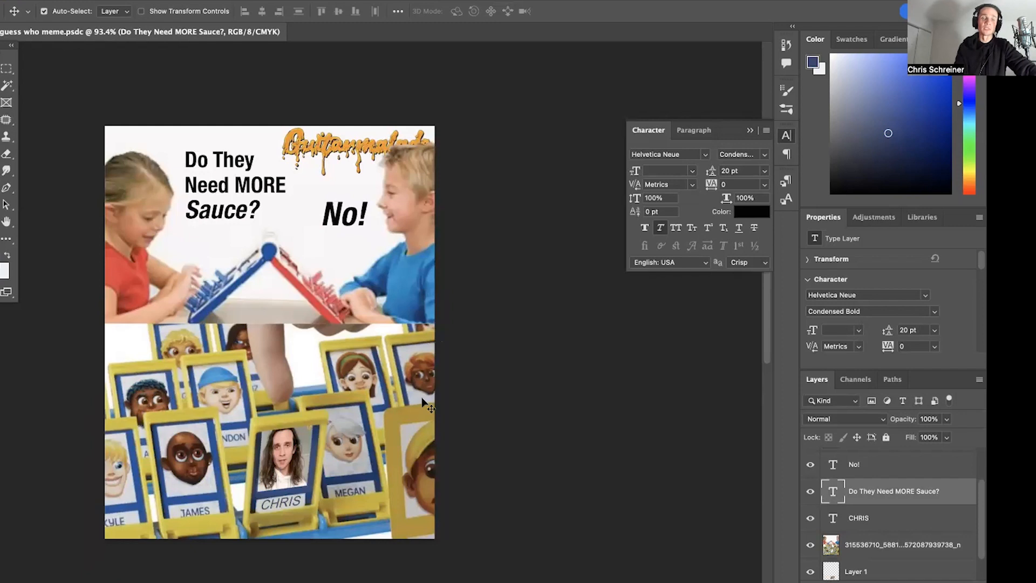
mouse_move(157, 236)
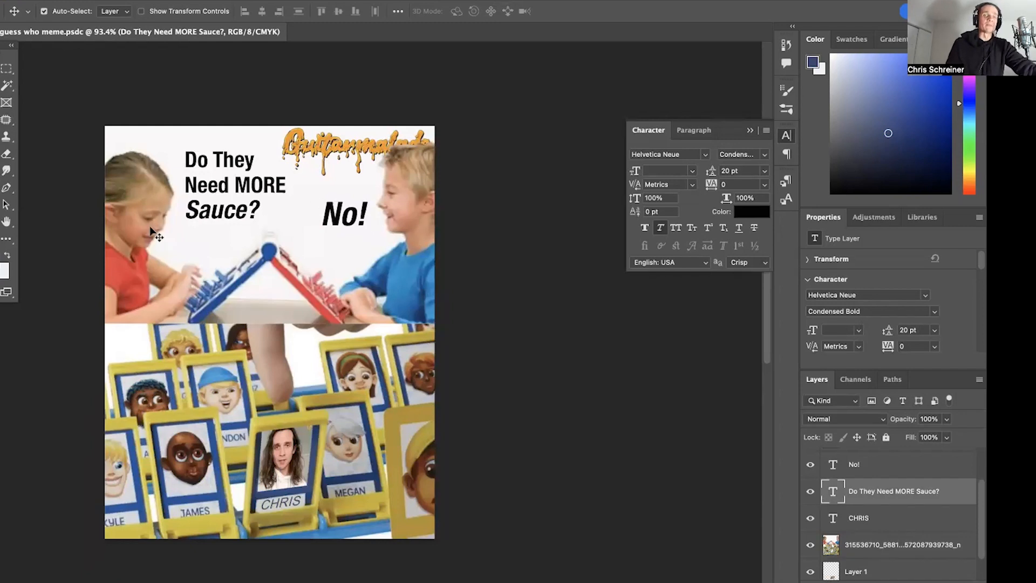
mouse_move(378, 450)
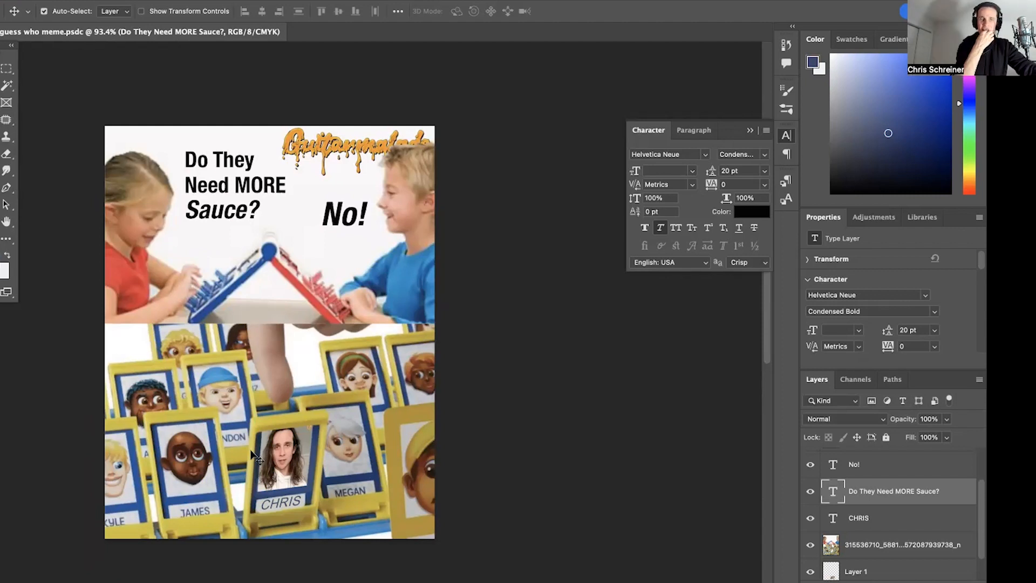
mouse_move(288, 360)
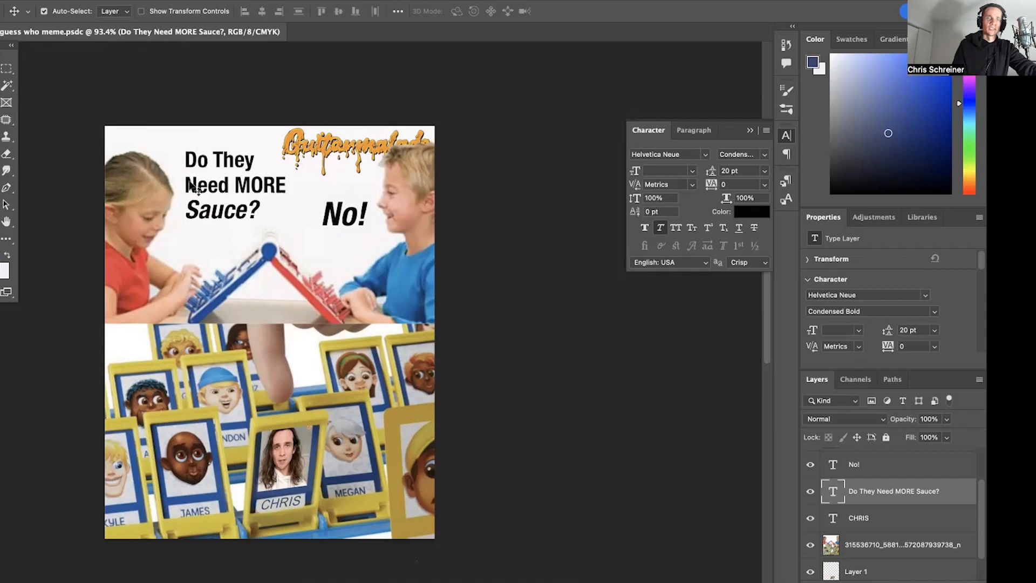
mouse_move(354, 165)
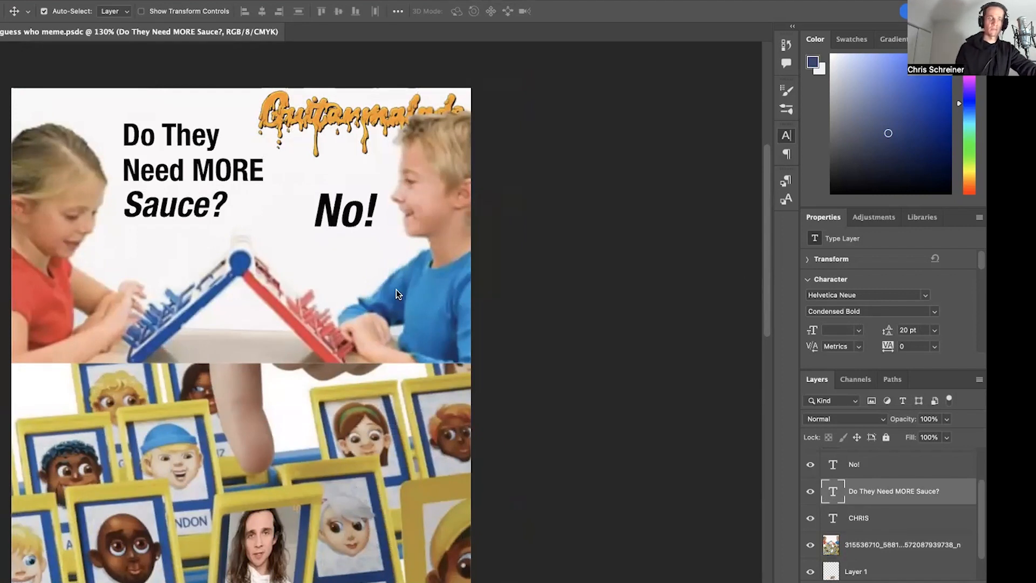
mouse_move(171, 367)
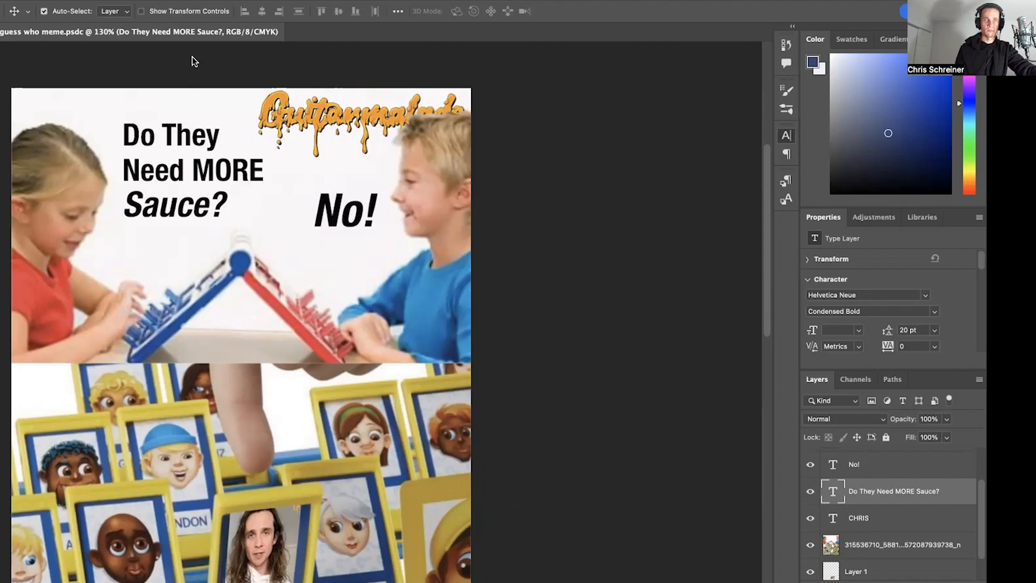
mouse_move(804, 46)
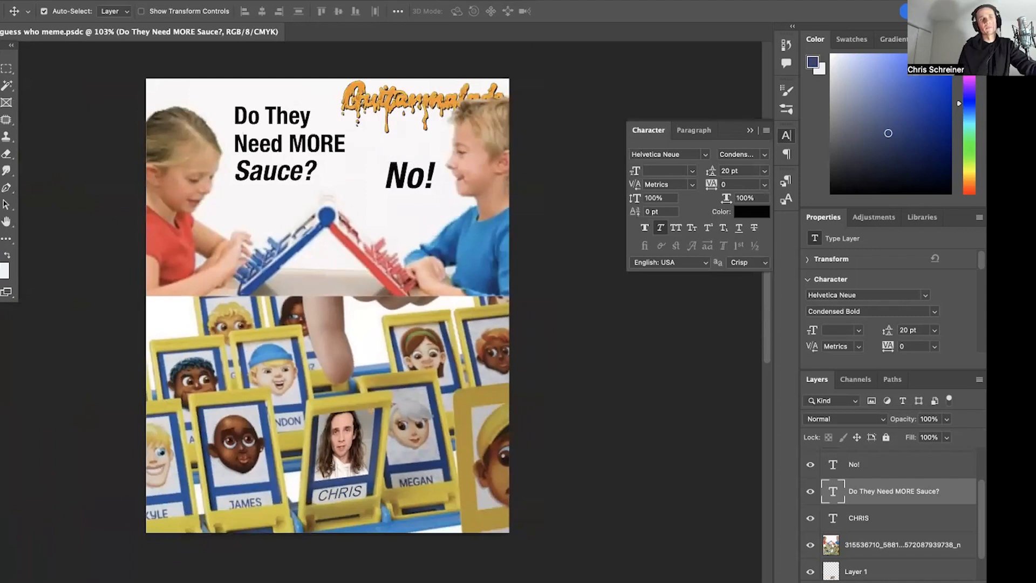
Step: Open the gatsby sauce meme from the cloud documents browser
click(20, 11)
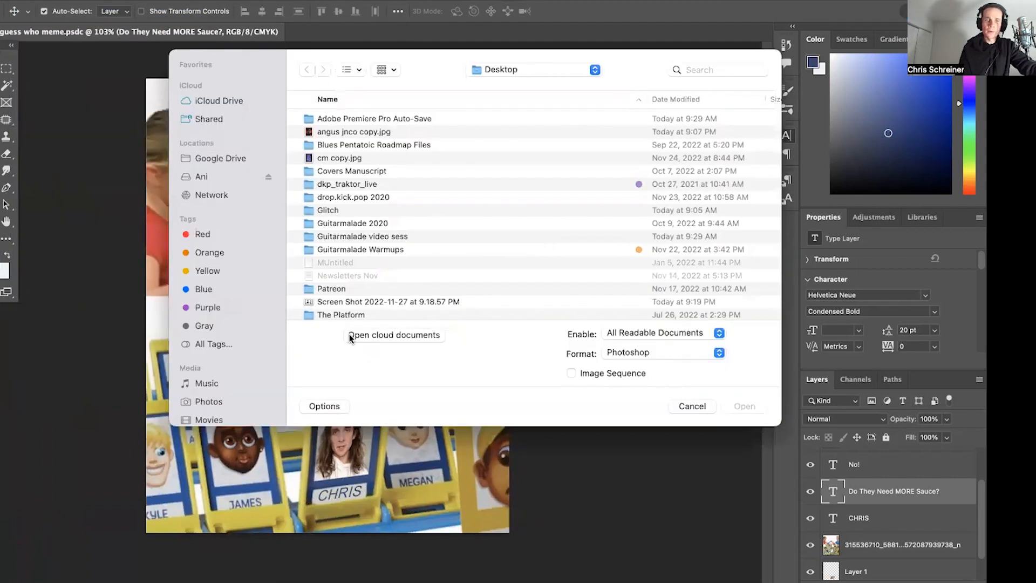
click(394, 335)
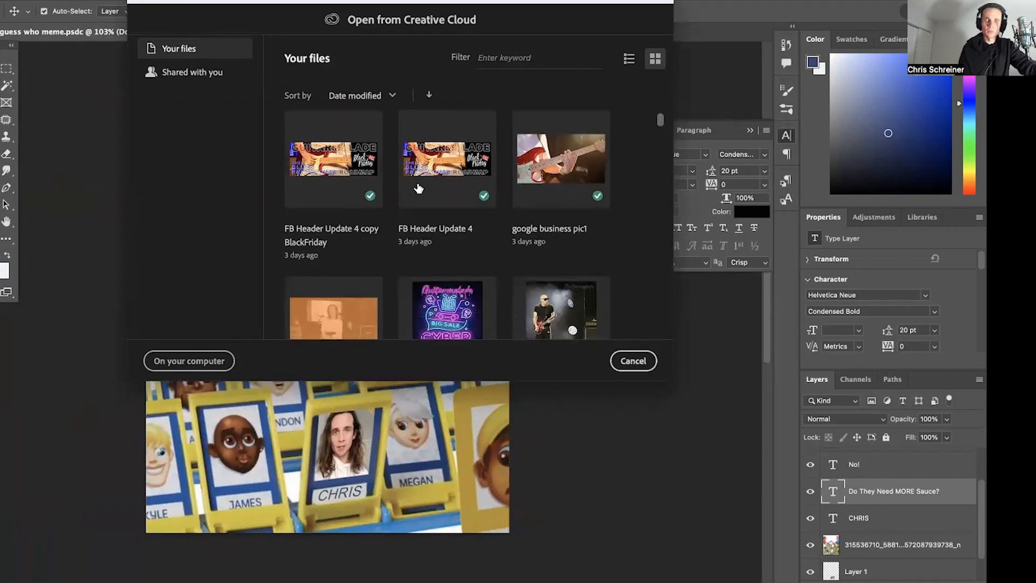
scroll(down, 3)
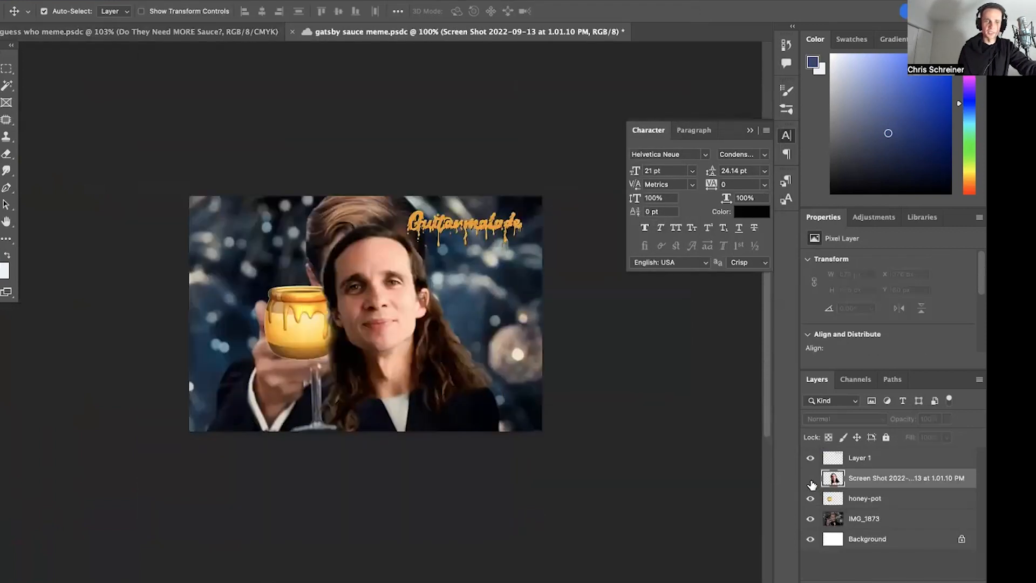
click(810, 477)
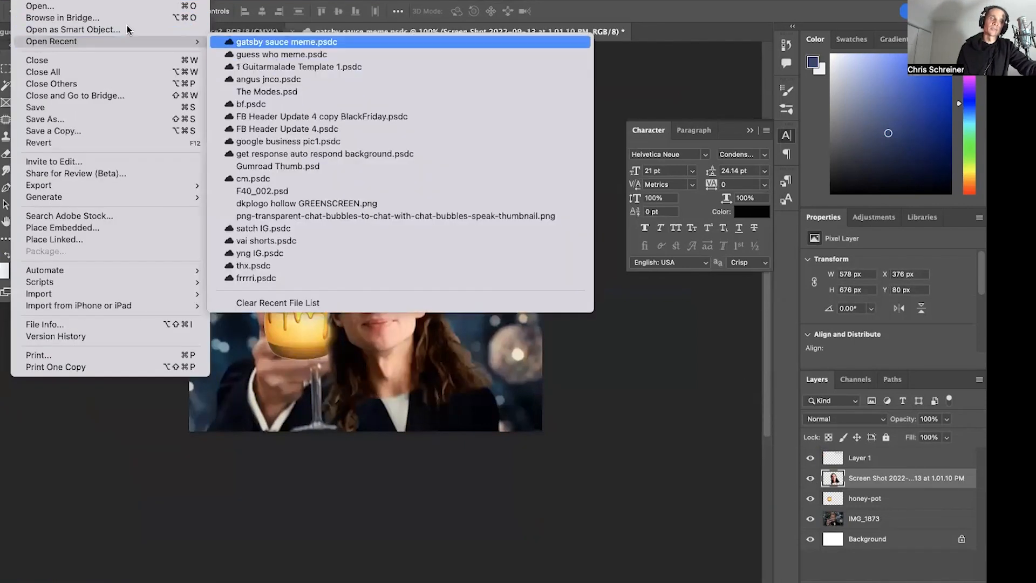
Step: Browse the Creative Cloud files again, scrolling down to older documents
click(39, 6)
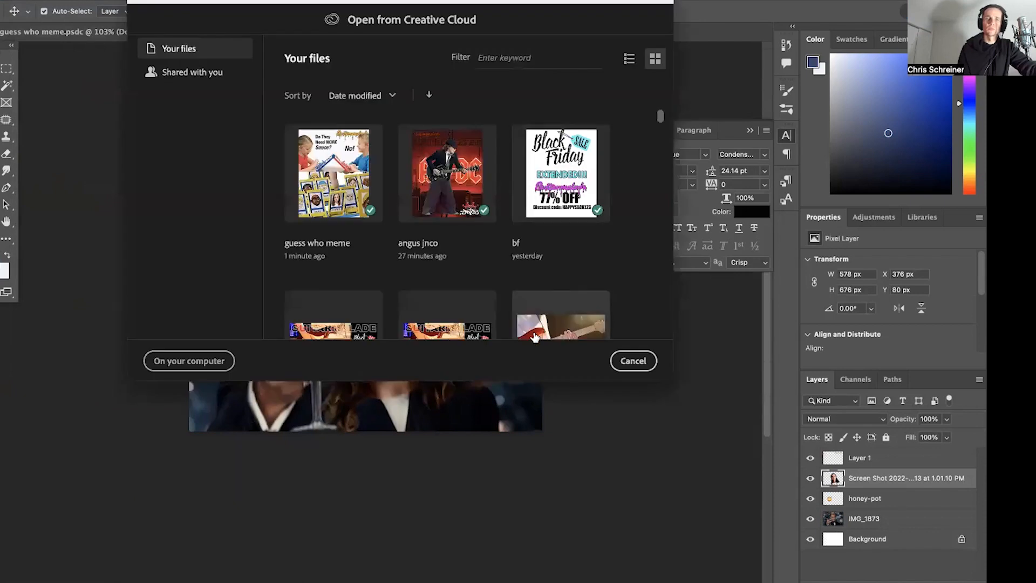
scroll(down, 3)
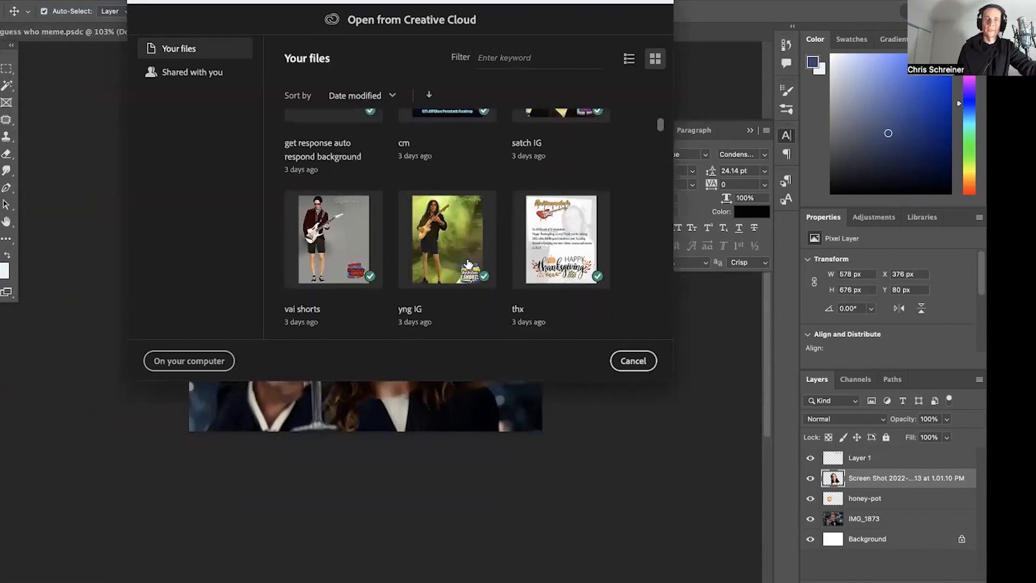
scroll(down, 3)
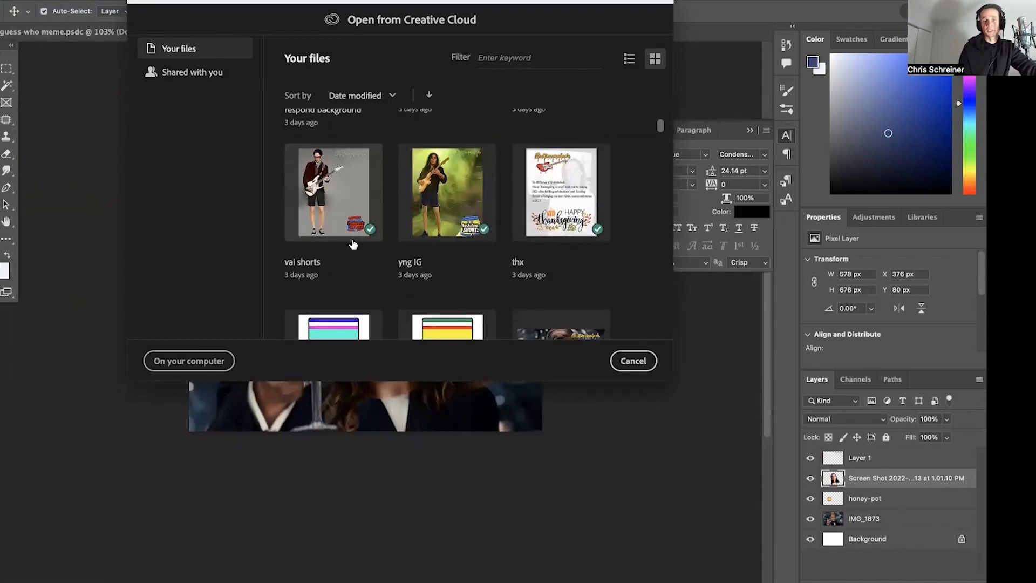
scroll(down, 3)
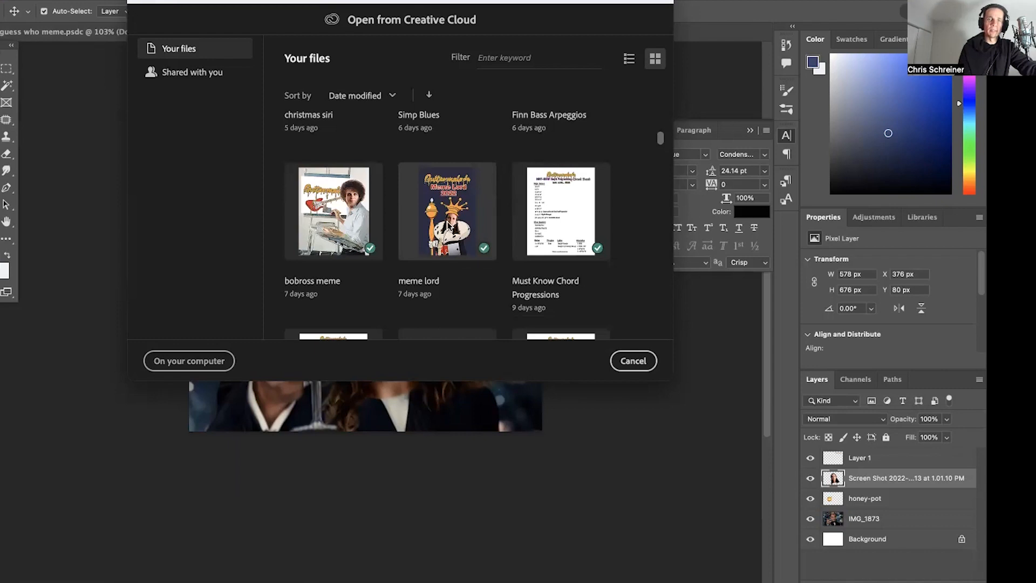
Step: Open the meme lord cloud document and look it over
double_click(447, 210)
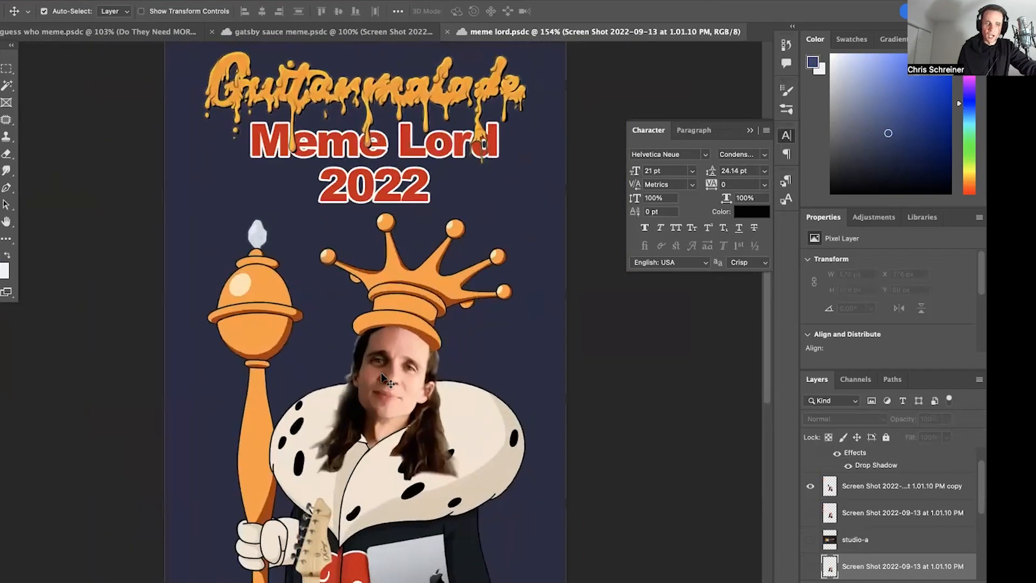
scroll(down, 3)
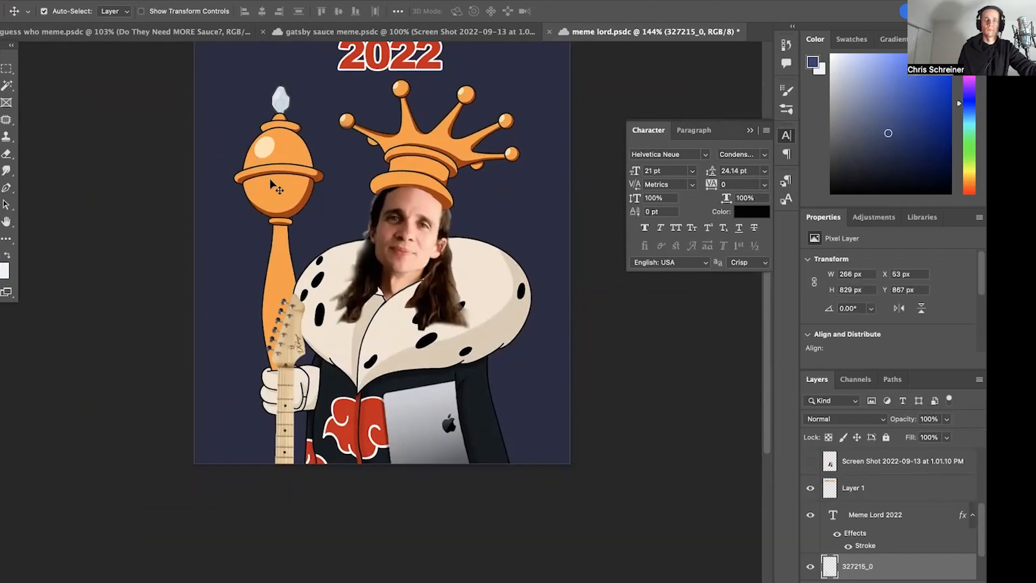
mouse_move(296, 494)
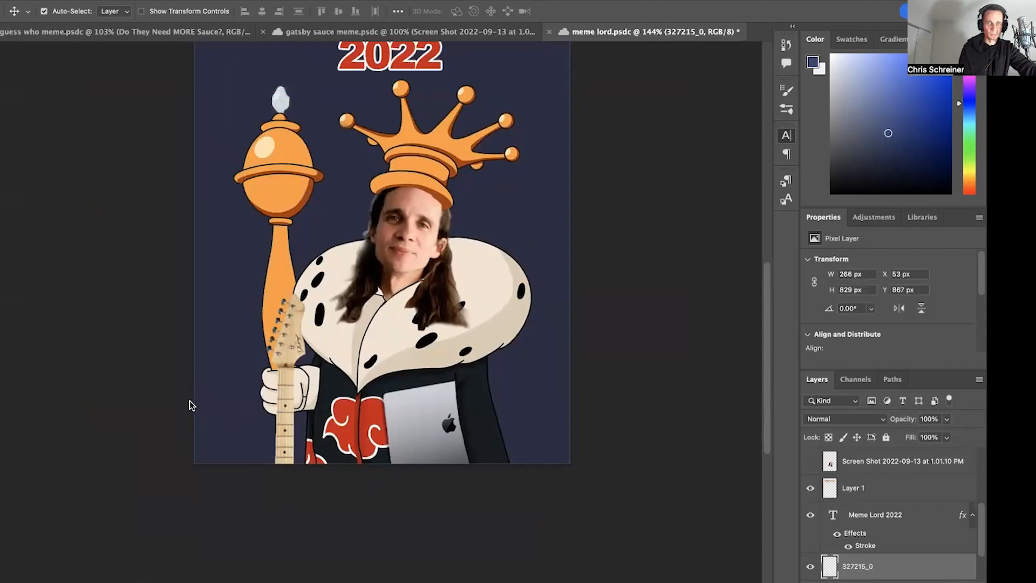
mouse_move(164, 296)
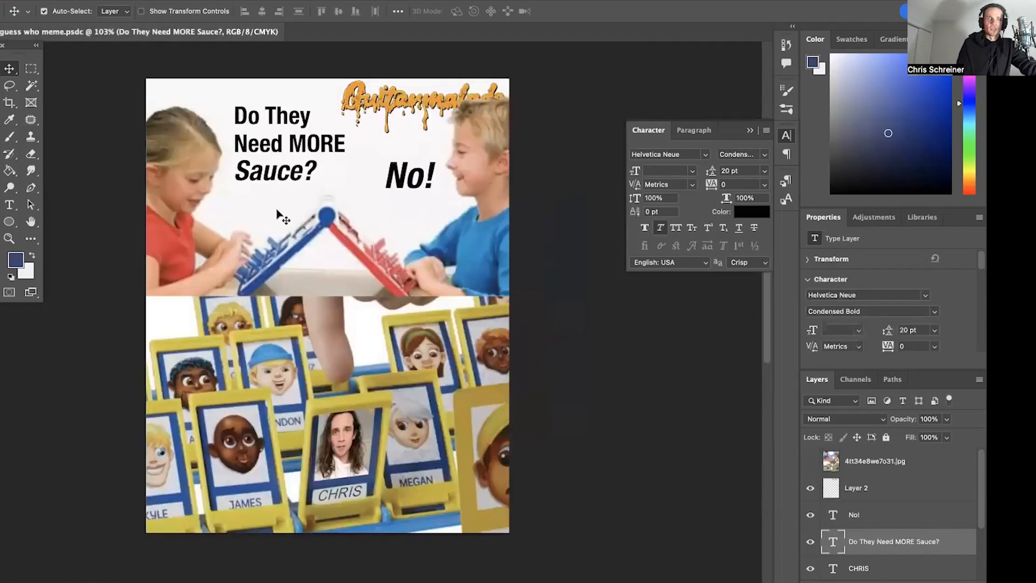
mouse_move(133, 205)
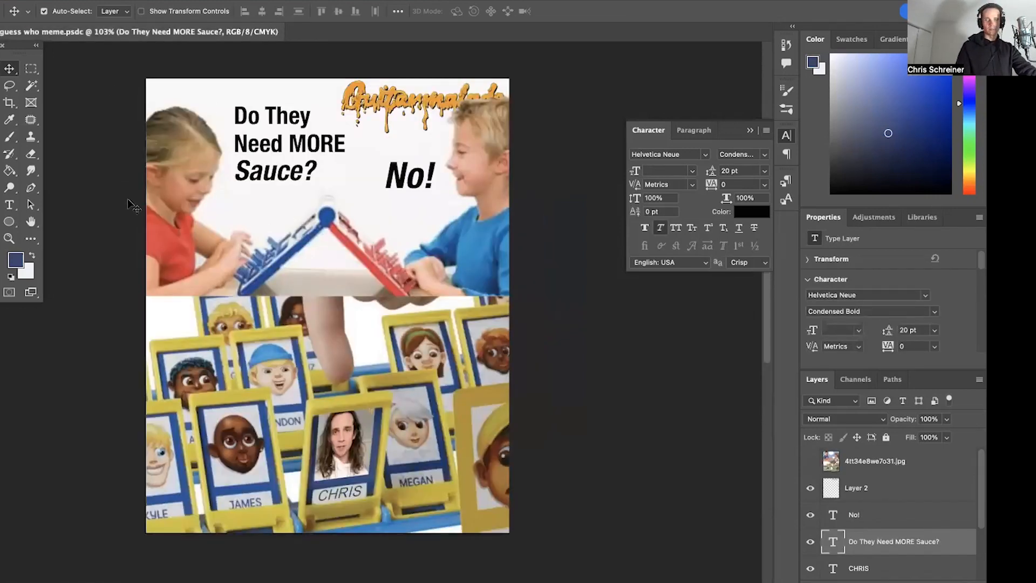
mouse_move(327, 318)
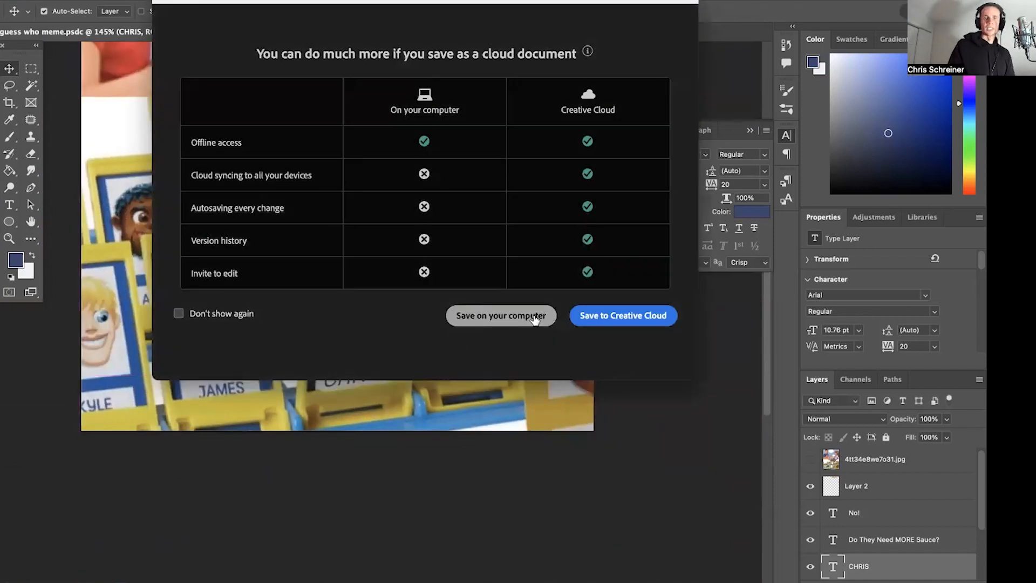
Step: Save a maximum-quality JPEG copy to the Desktop as guess who meme copy.jpg
click(501, 315)
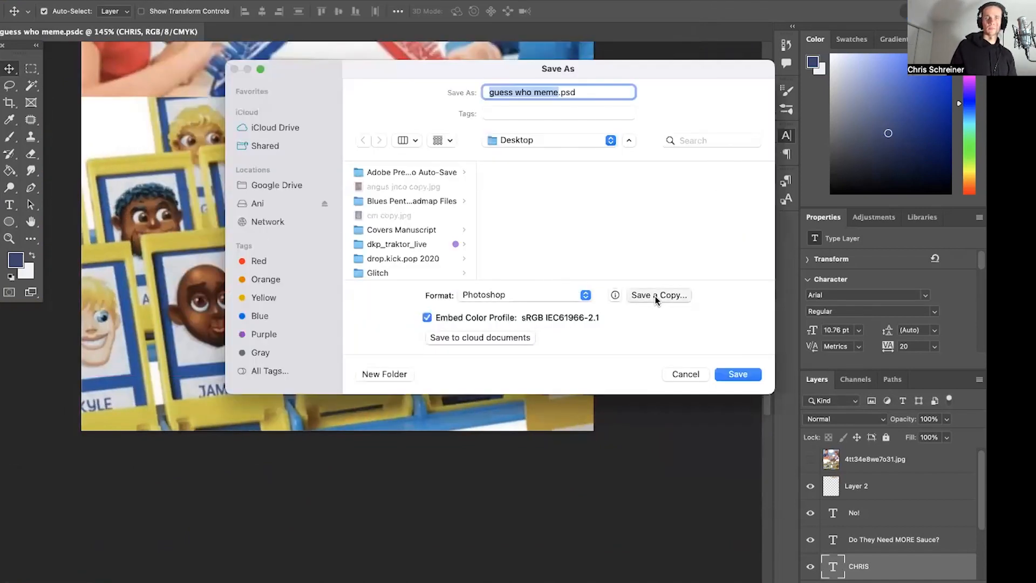
click(658, 296)
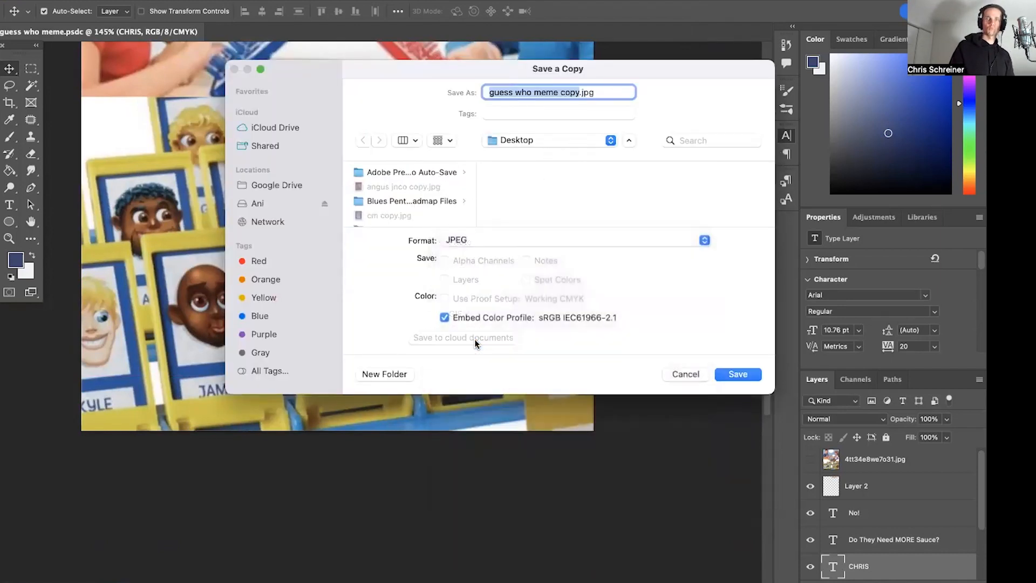
click(737, 374)
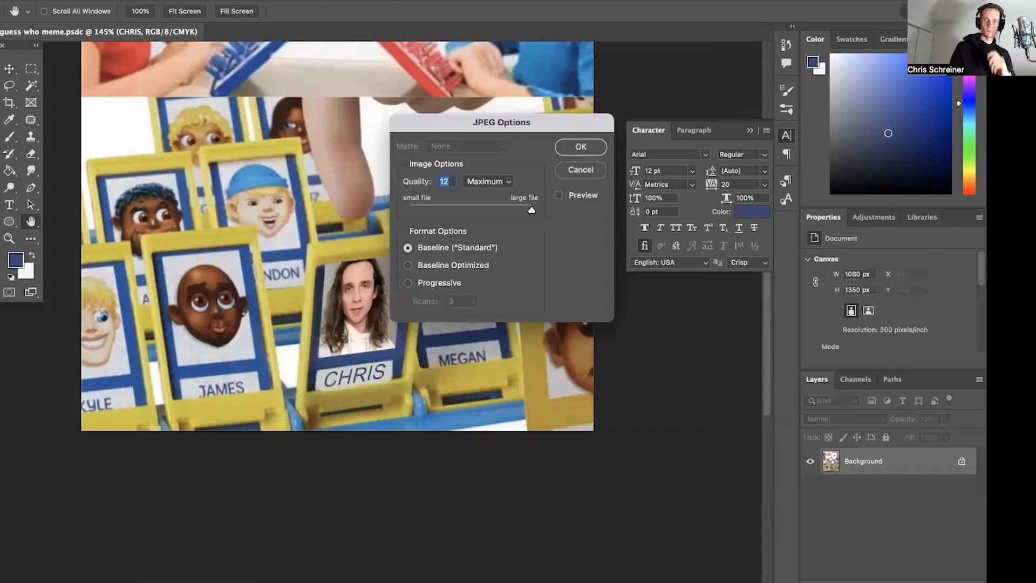
click(580, 147)
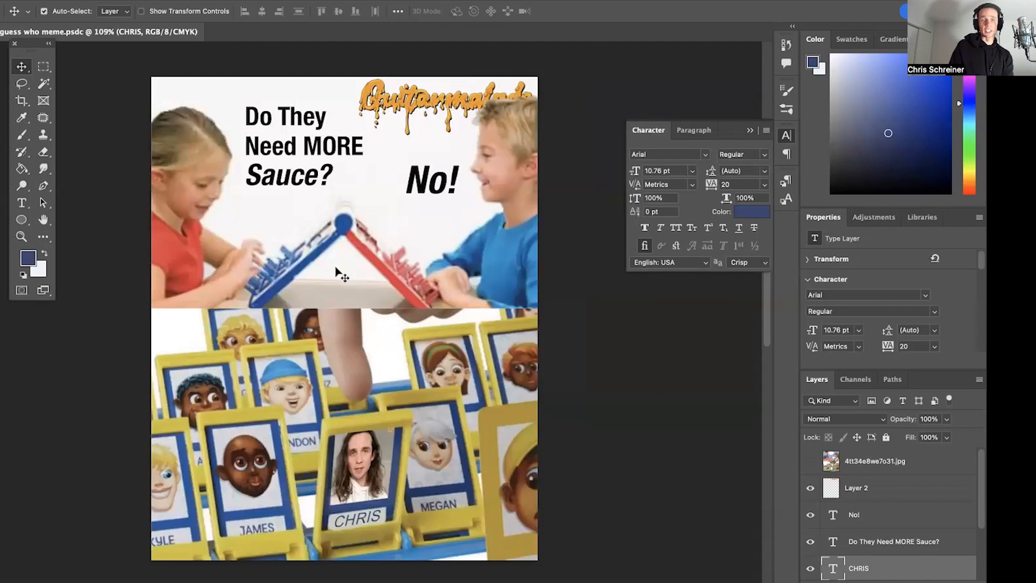
mouse_move(225, 132)
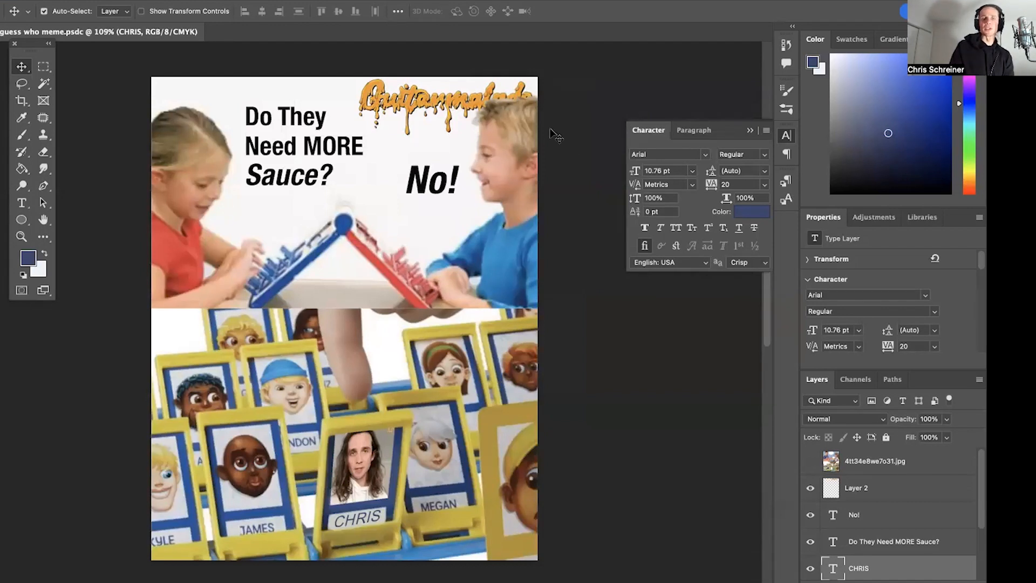
mouse_move(188, 324)
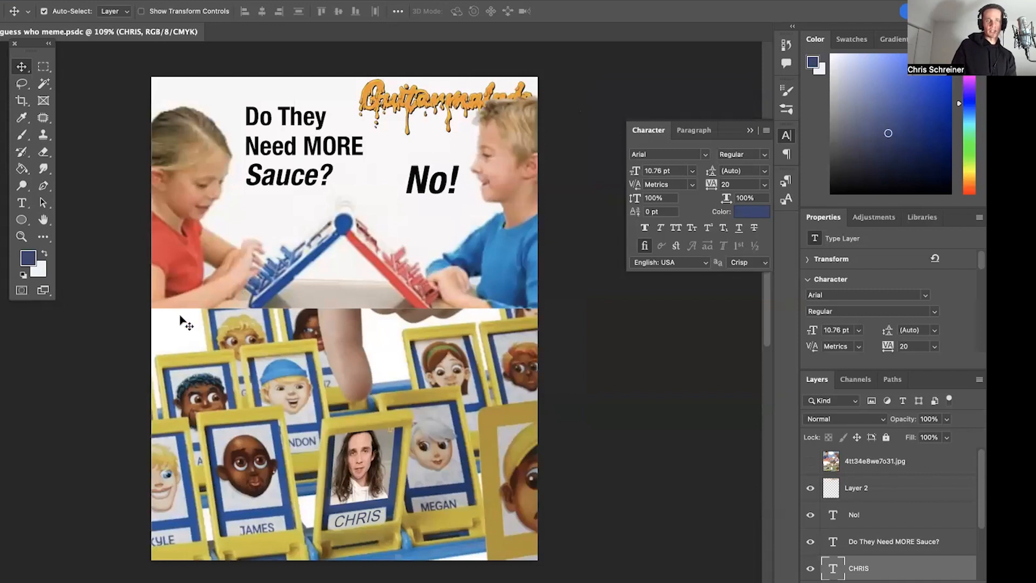
mouse_move(568, 225)
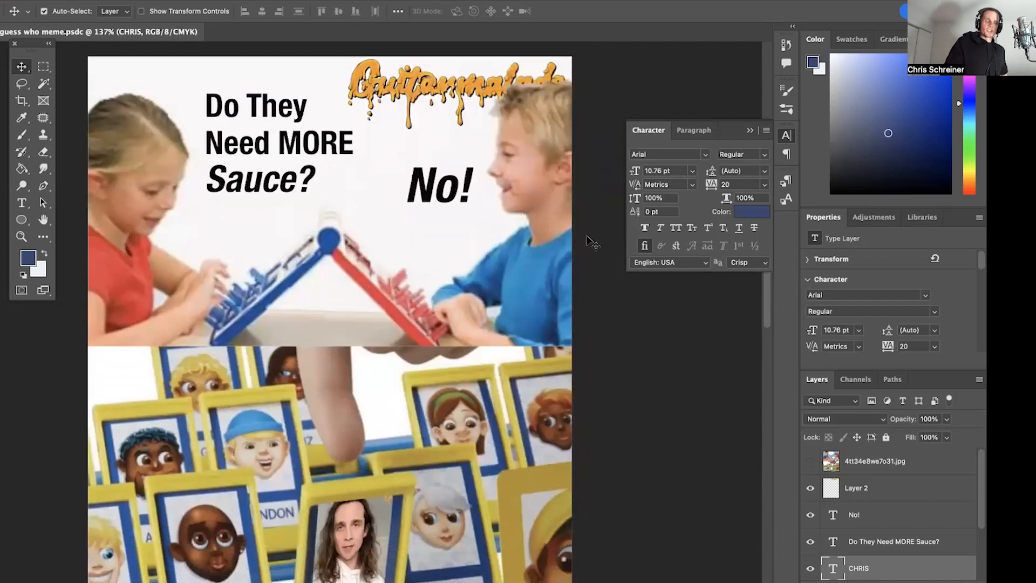
scroll(down, 3)
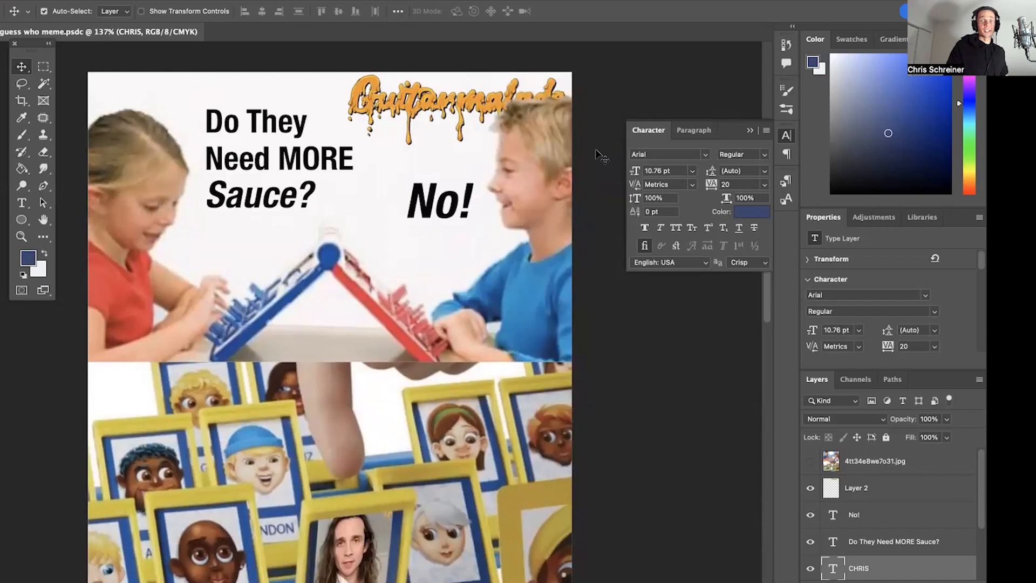
mouse_move(116, 75)
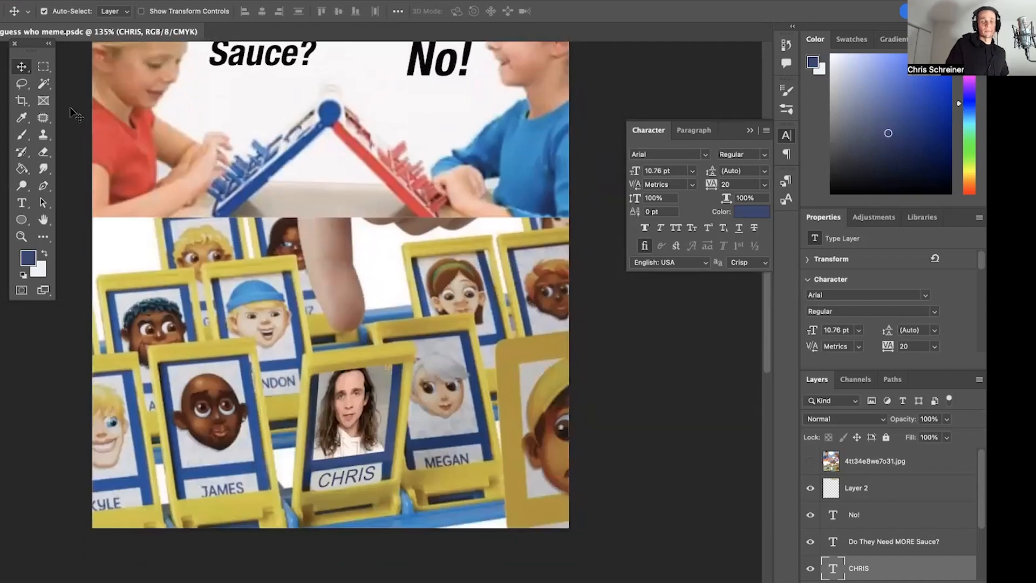
mouse_move(30, 107)
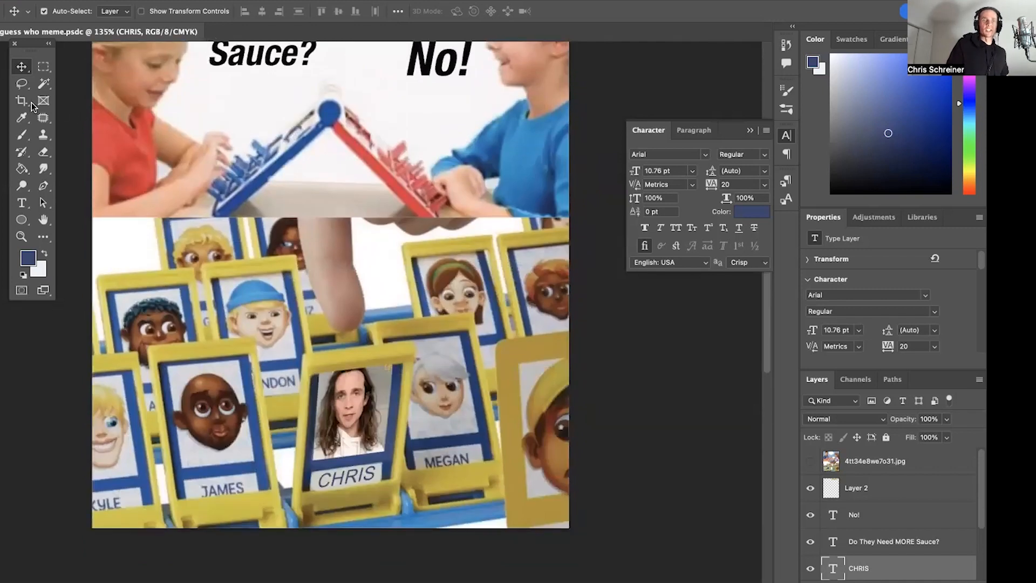